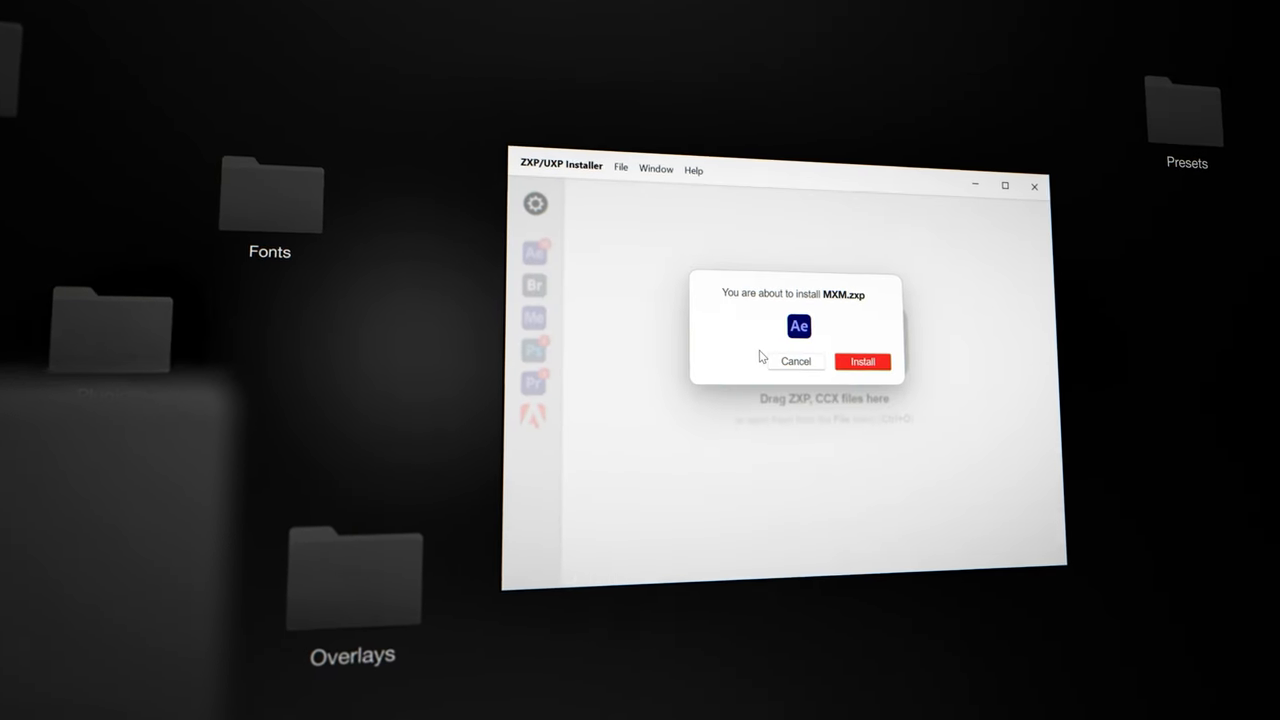
Step: Confirm installation of the MXM.zxp extension package for After Effects
left_click(862, 360)
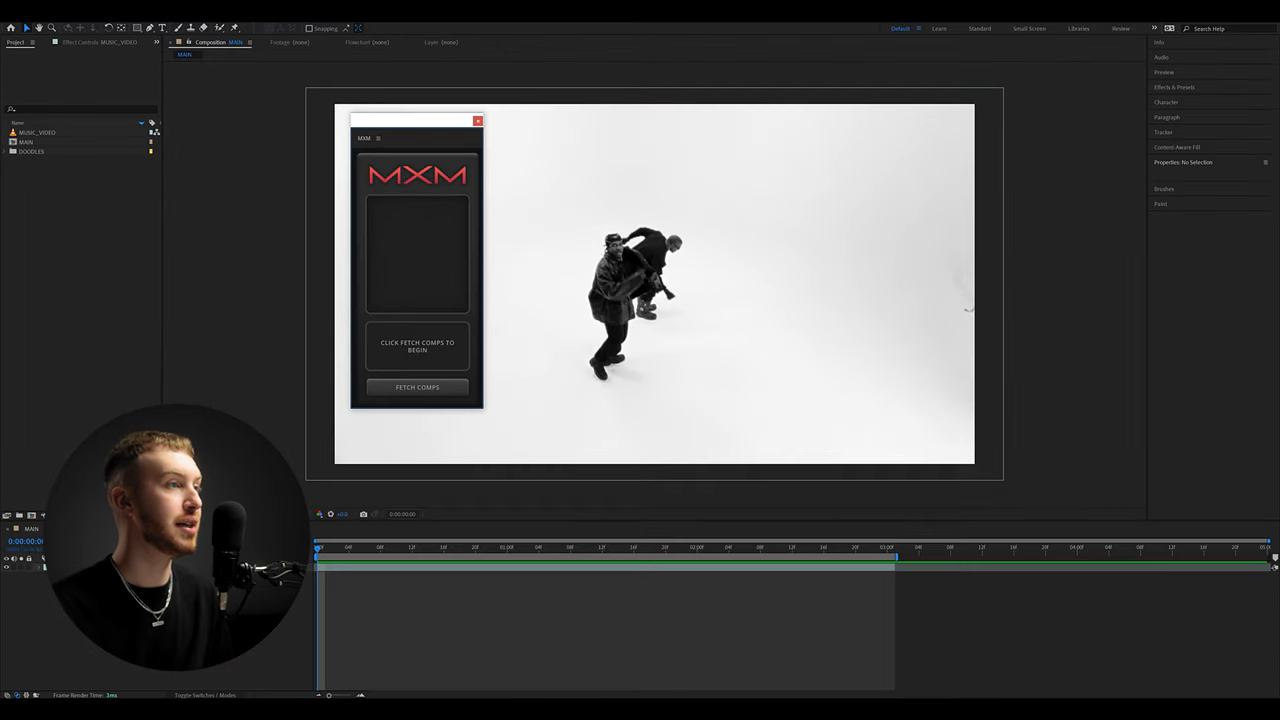
Step: Fetch the project's compositions in the MXM panel and launch styling on the dancers comp
left_click(416, 388)
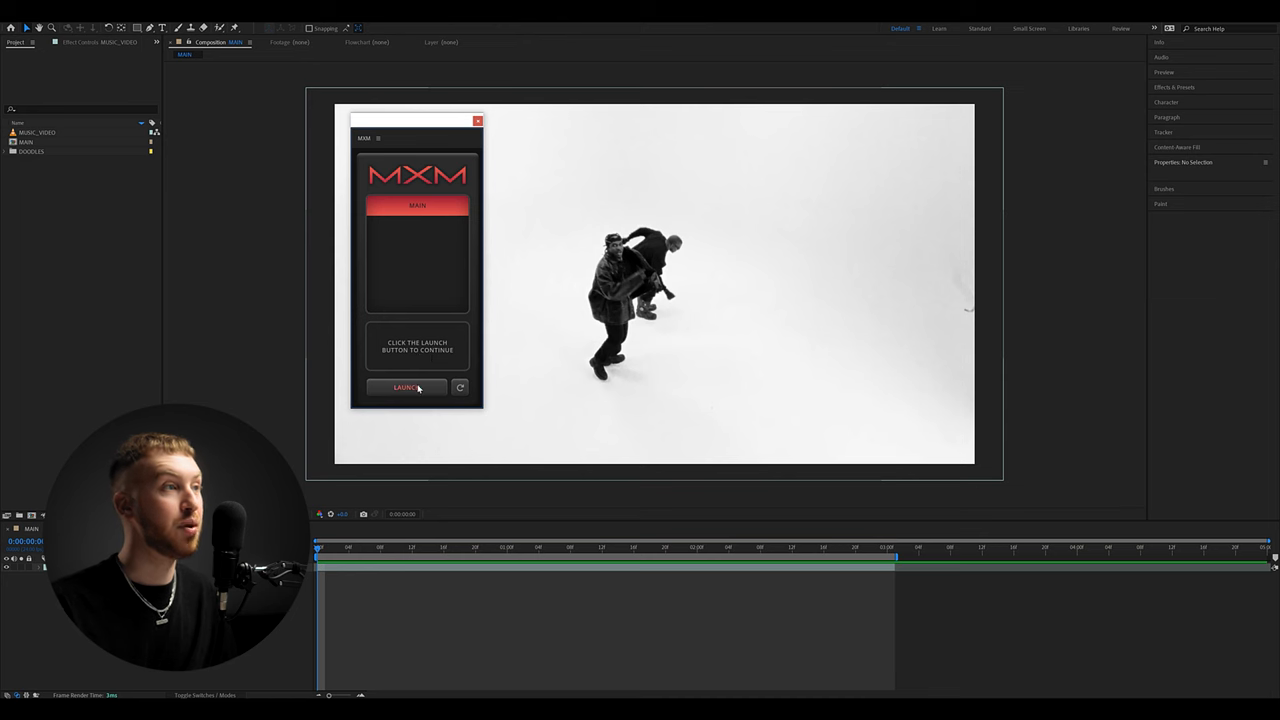
left_click(406, 388)
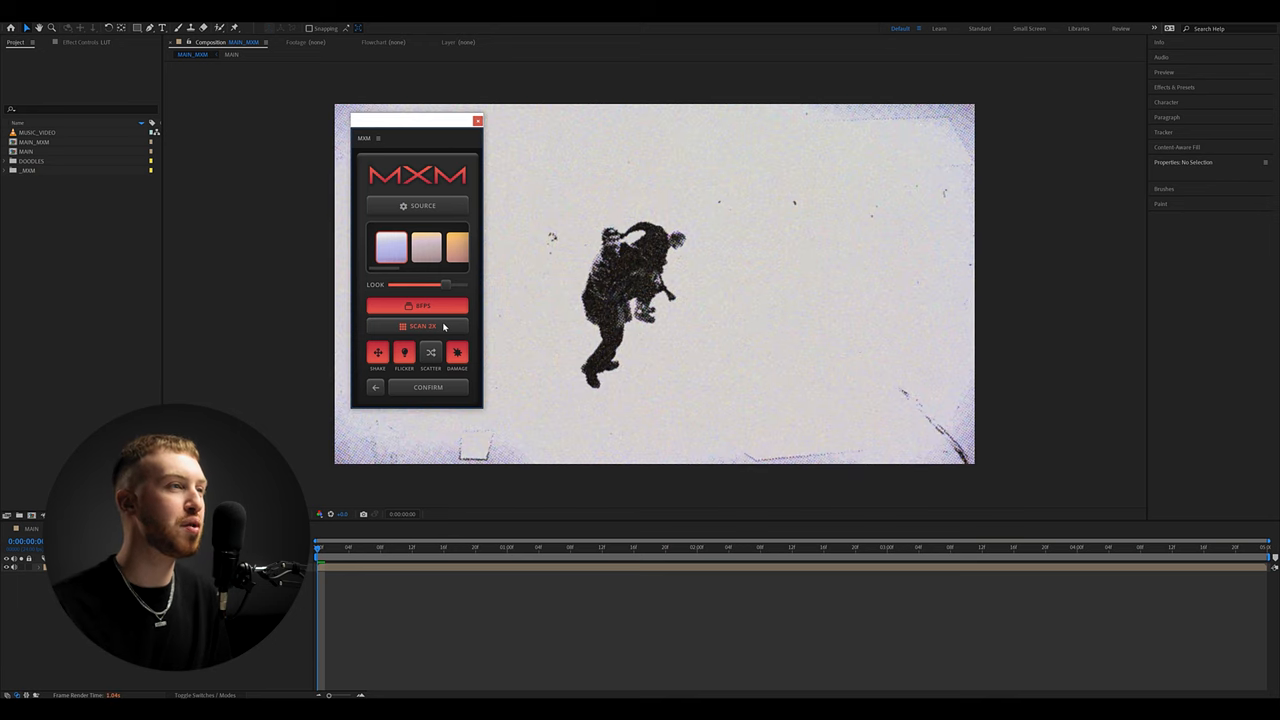
Step: Apply a grainy texture, then cycle to halftone-dot looks with a dotted vignette border
left_click(420, 326)
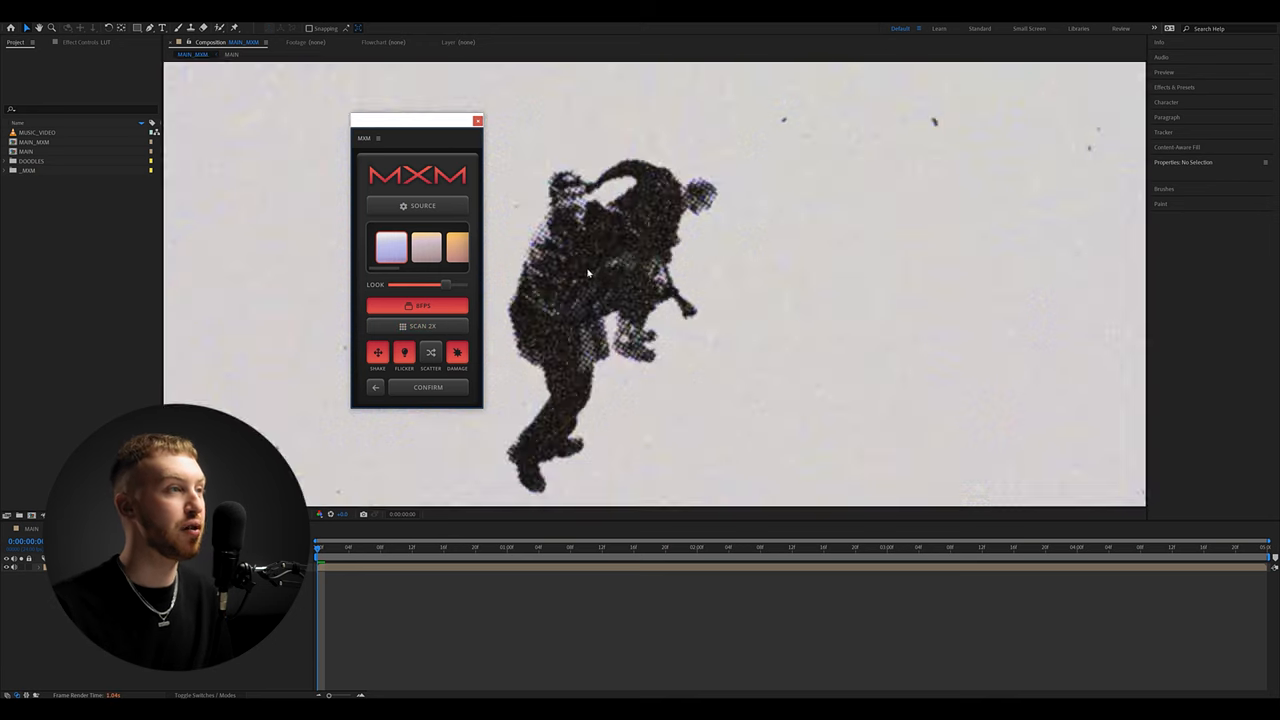
left_click(420, 324)
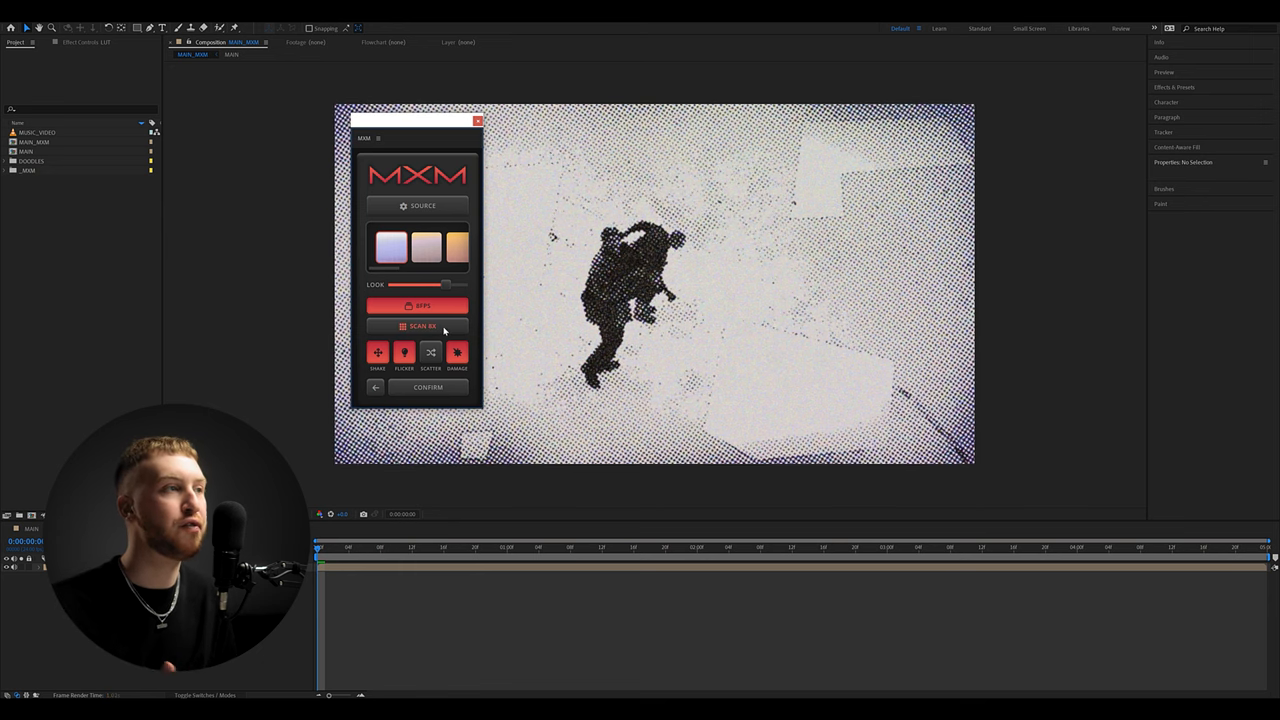
left_click(420, 326)
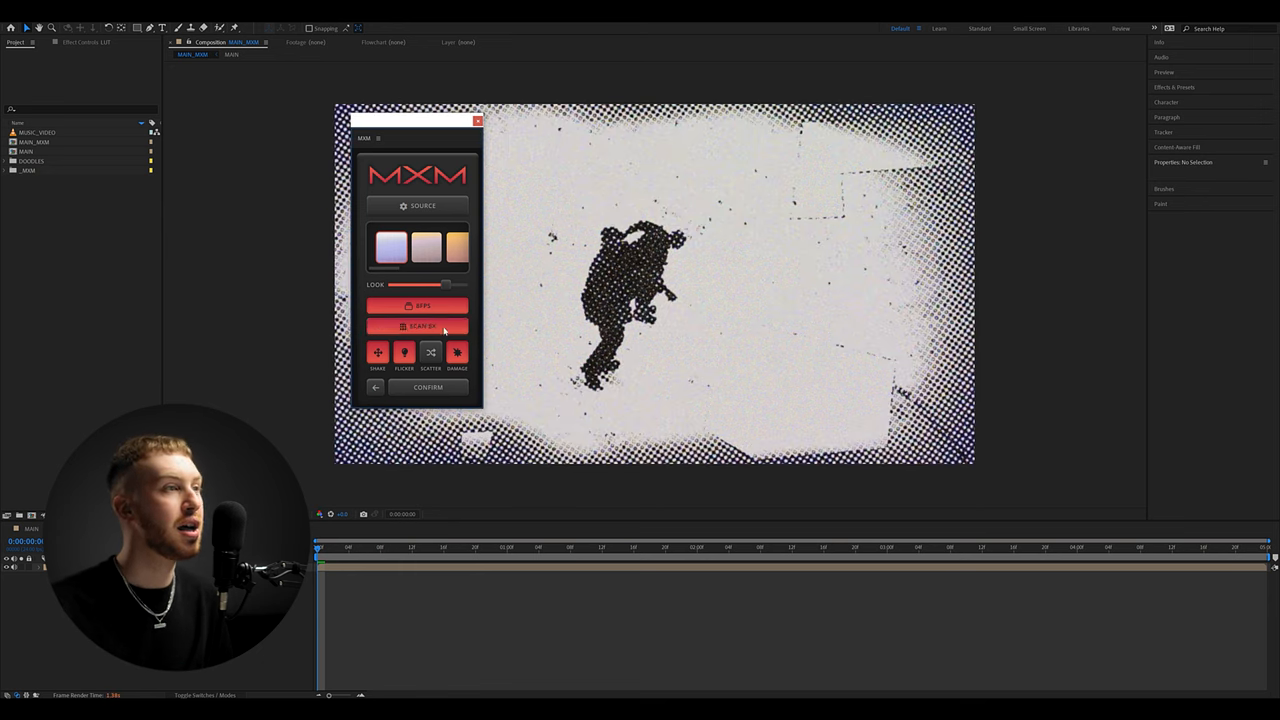
left_click(418, 326)
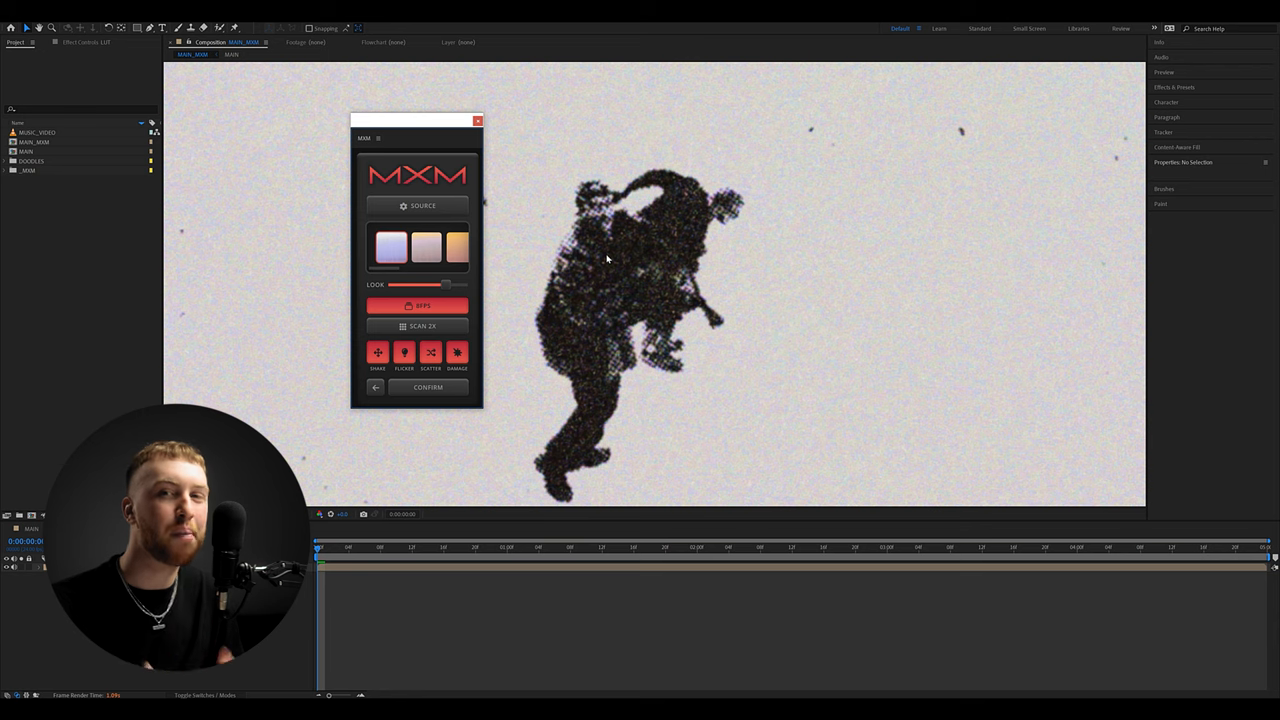
Step: Cycle through fine and coarse halftone dot texture variations on the dancers
left_click(422, 326)
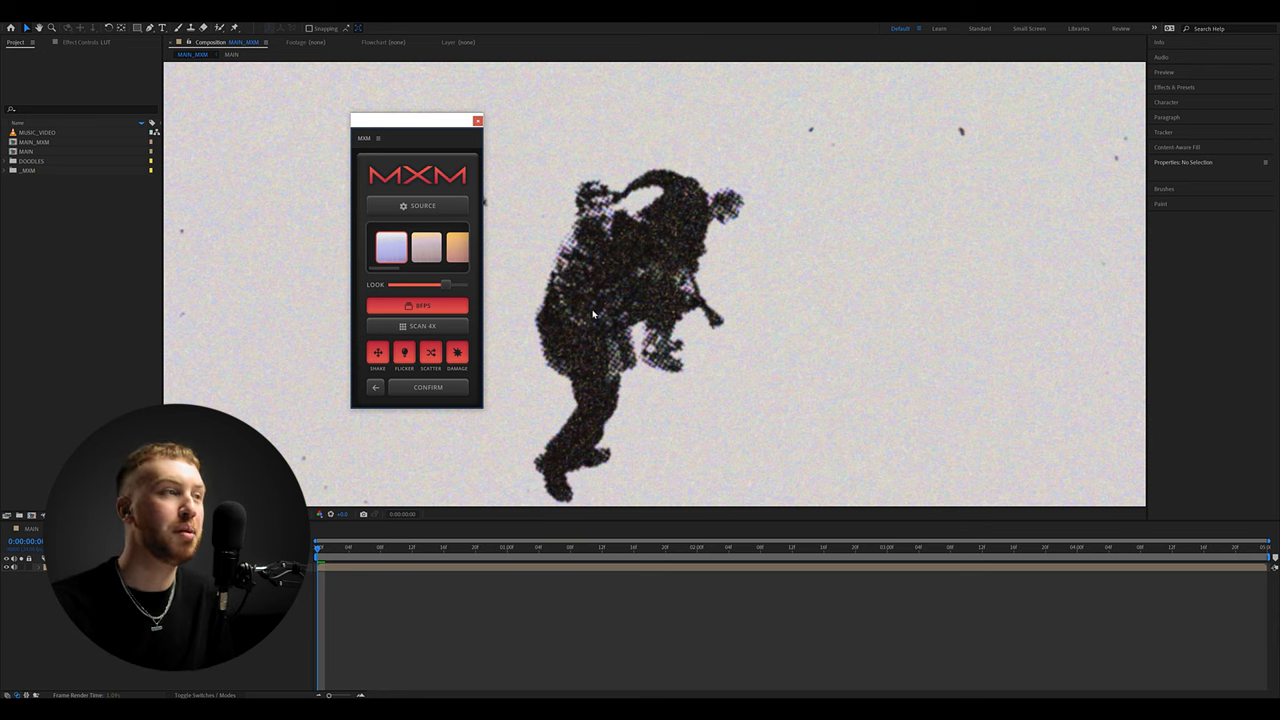
left_click(430, 352)
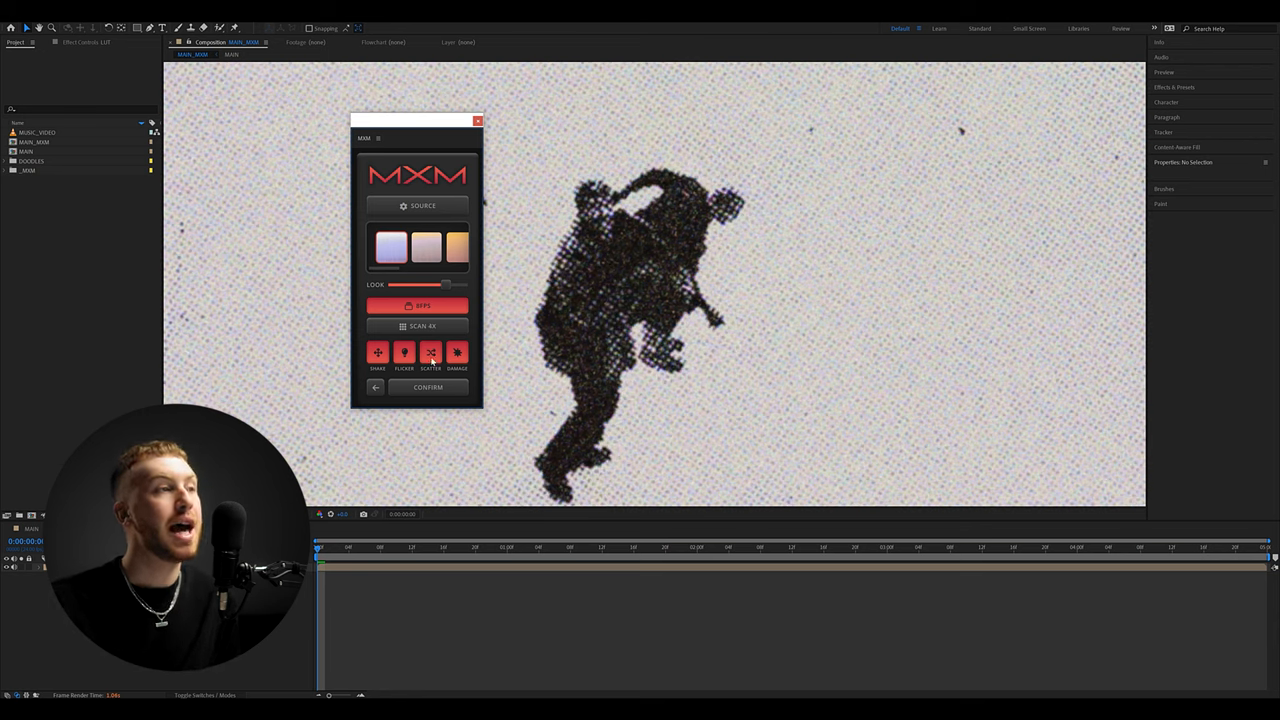
left_click(430, 352)
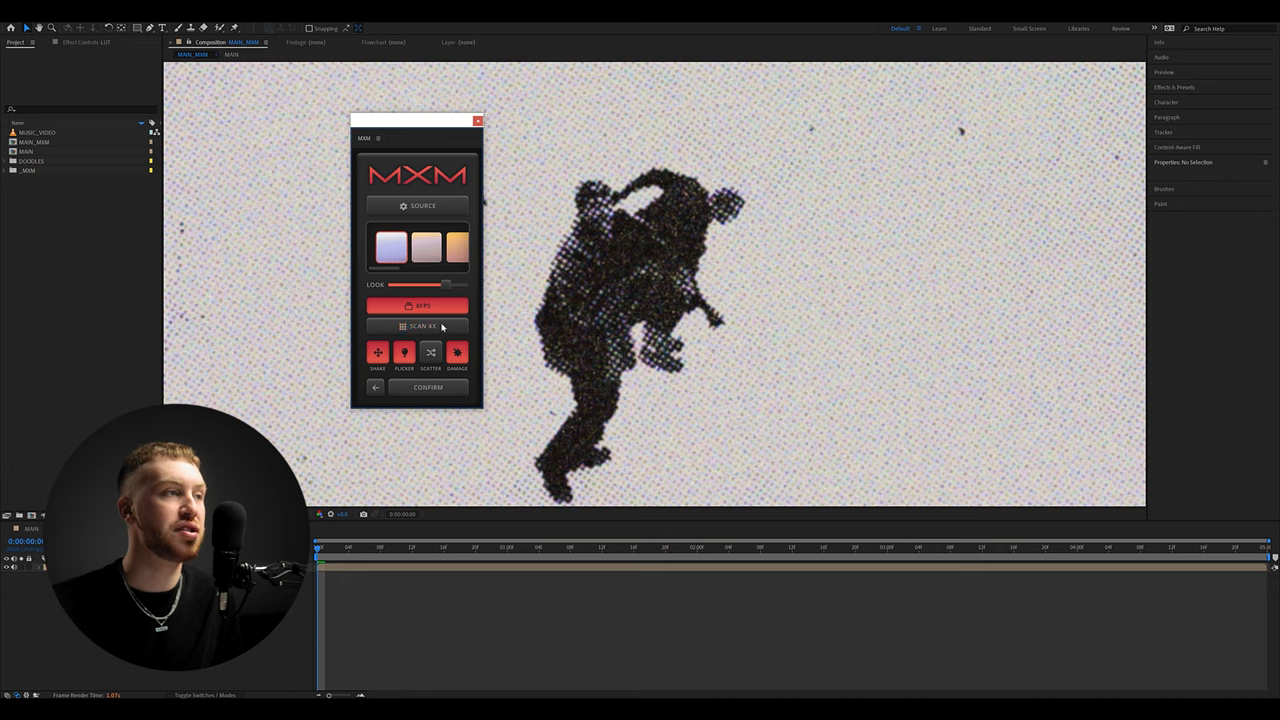
left_click(418, 326)
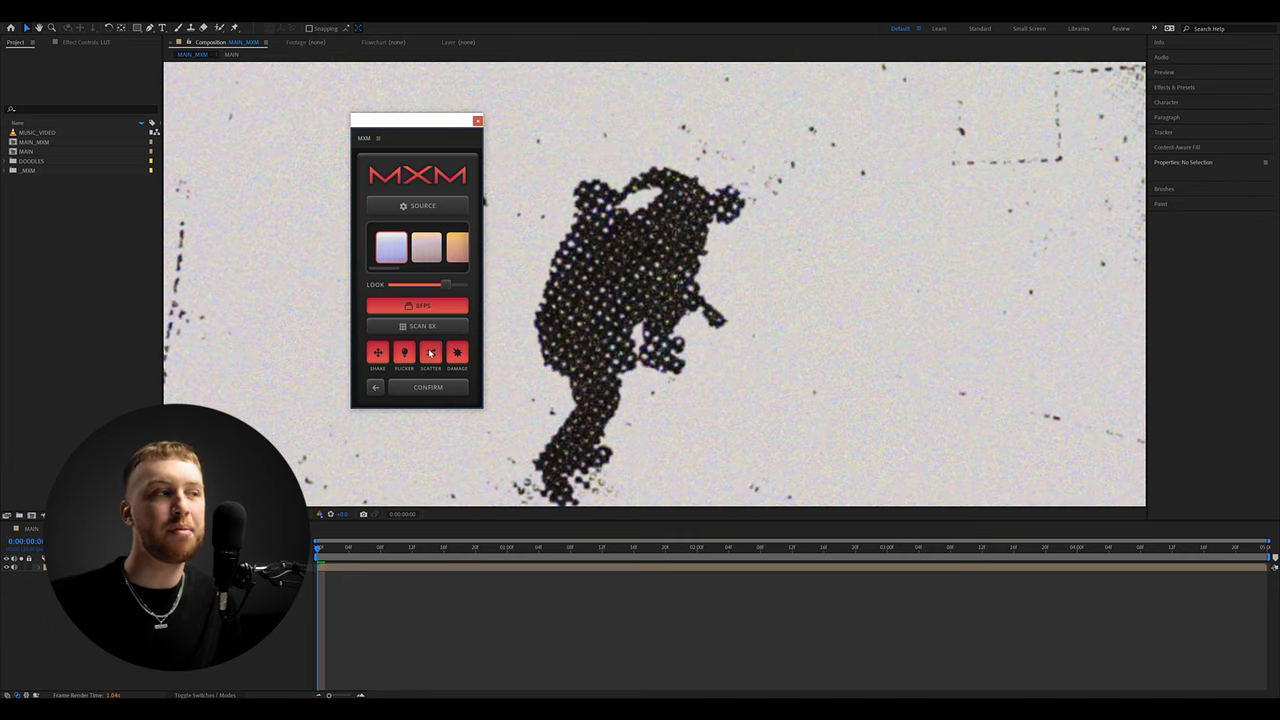
left_click(430, 352)
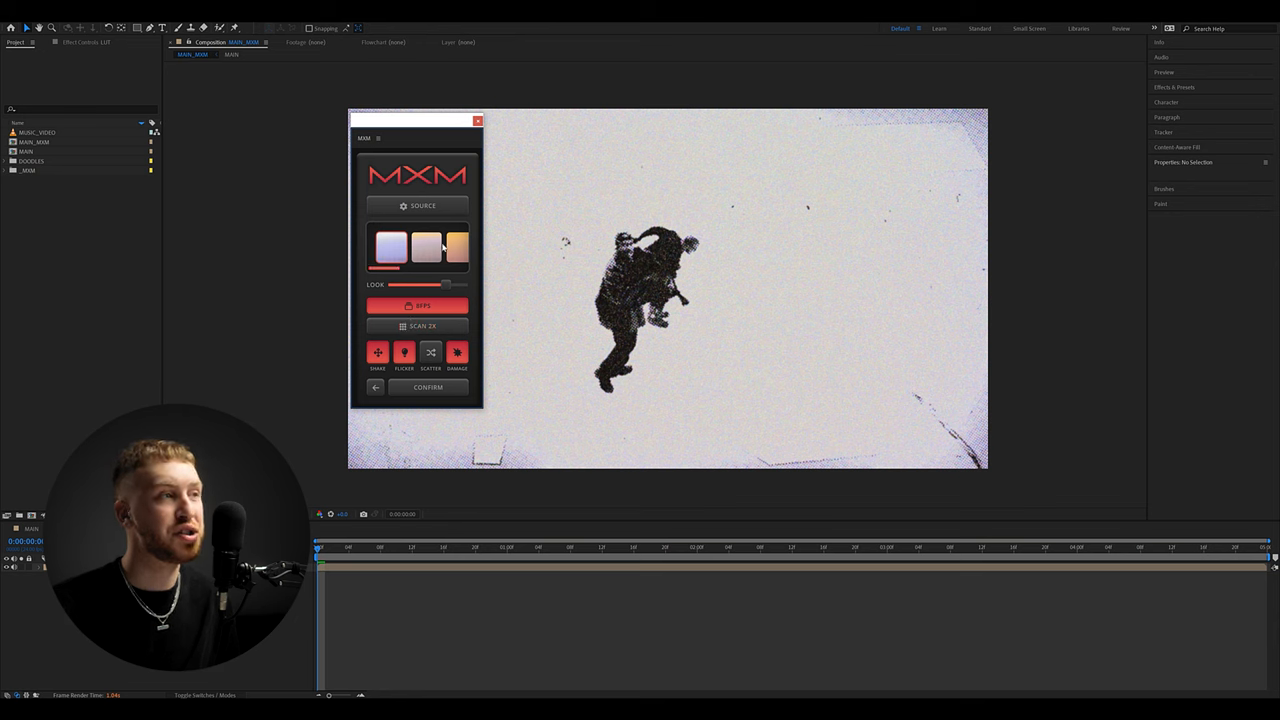
Step: Cycle the tint swatches through warm orange and pale yellow, settling on a warm beige palette
left_click(424, 248)
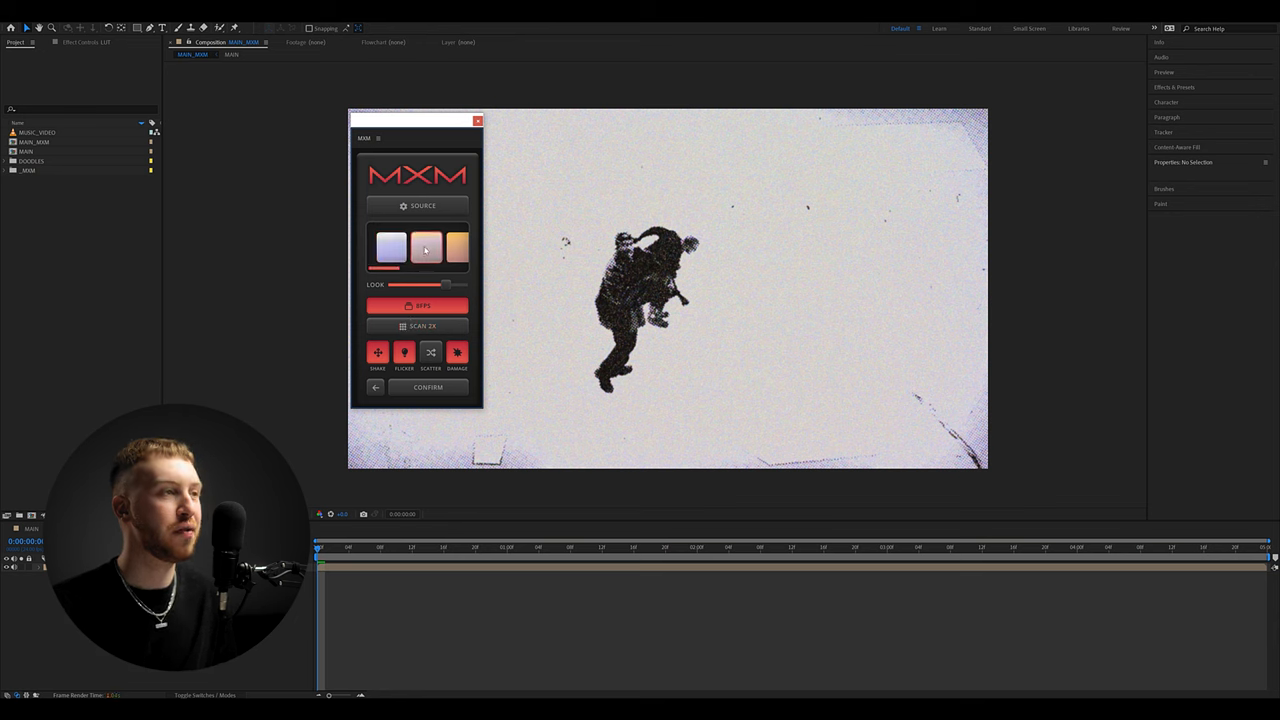
left_click(456, 248)
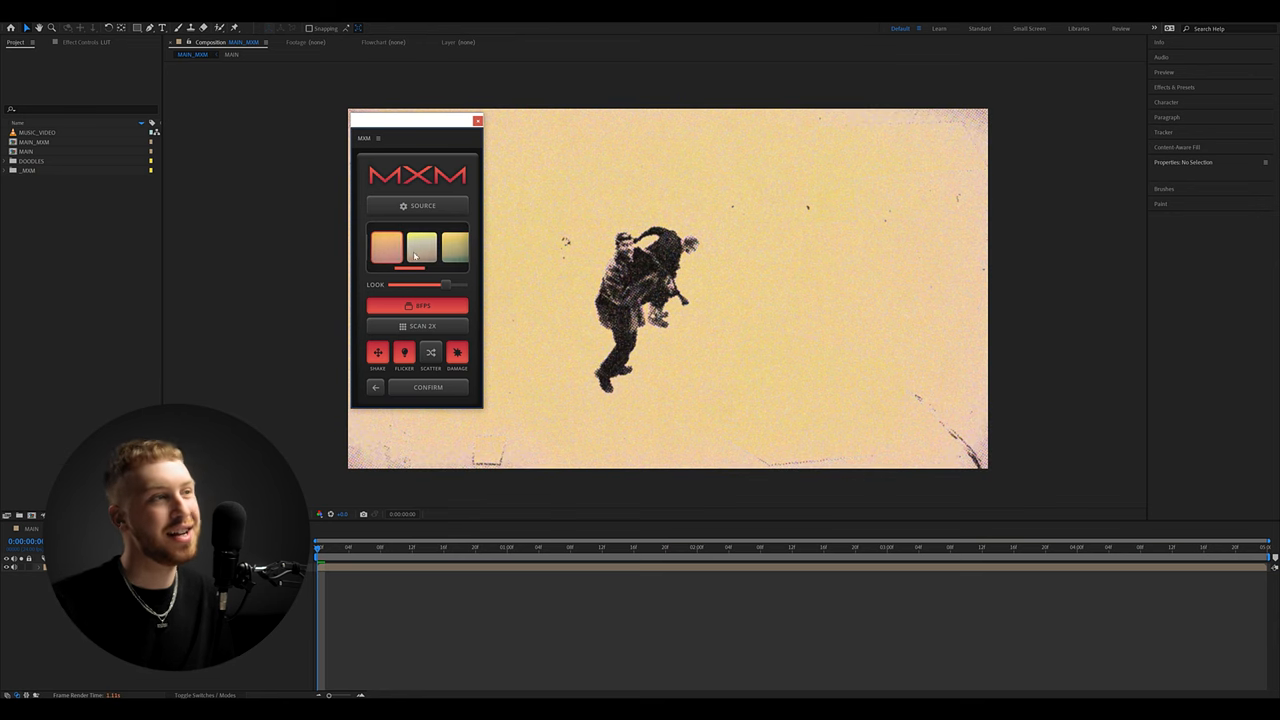
left_click(452, 248)
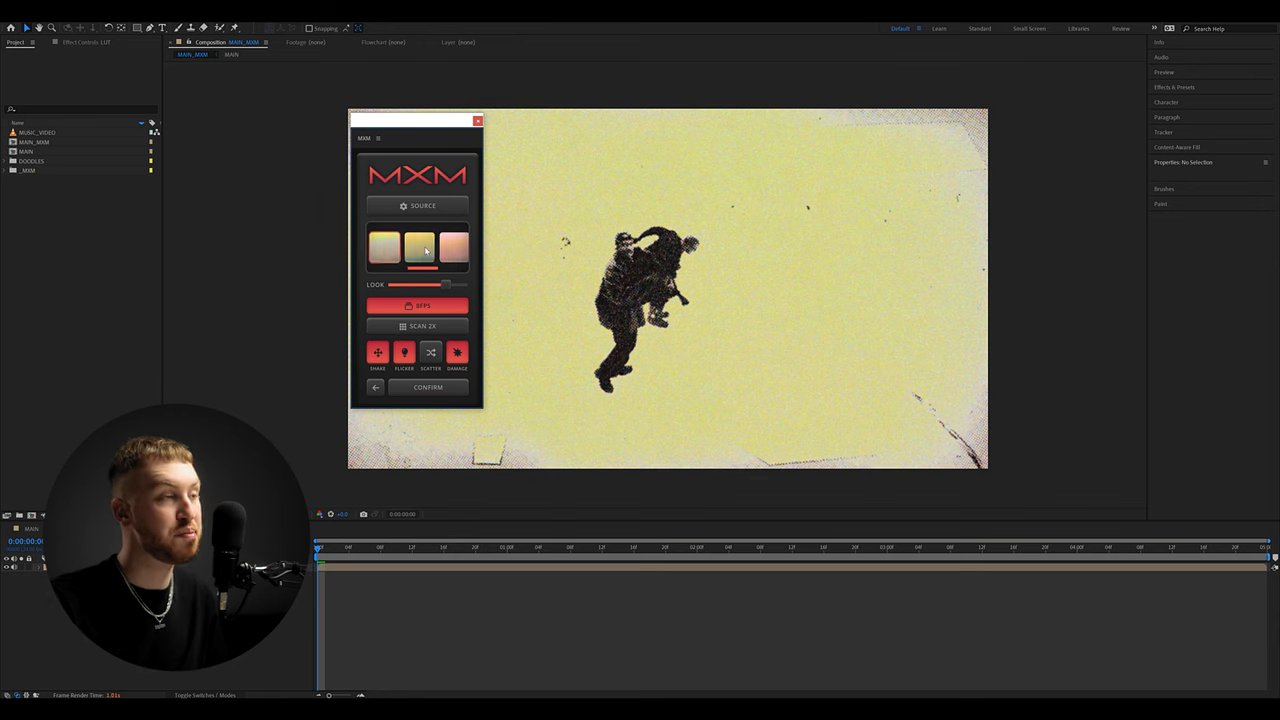
left_click(418, 244)
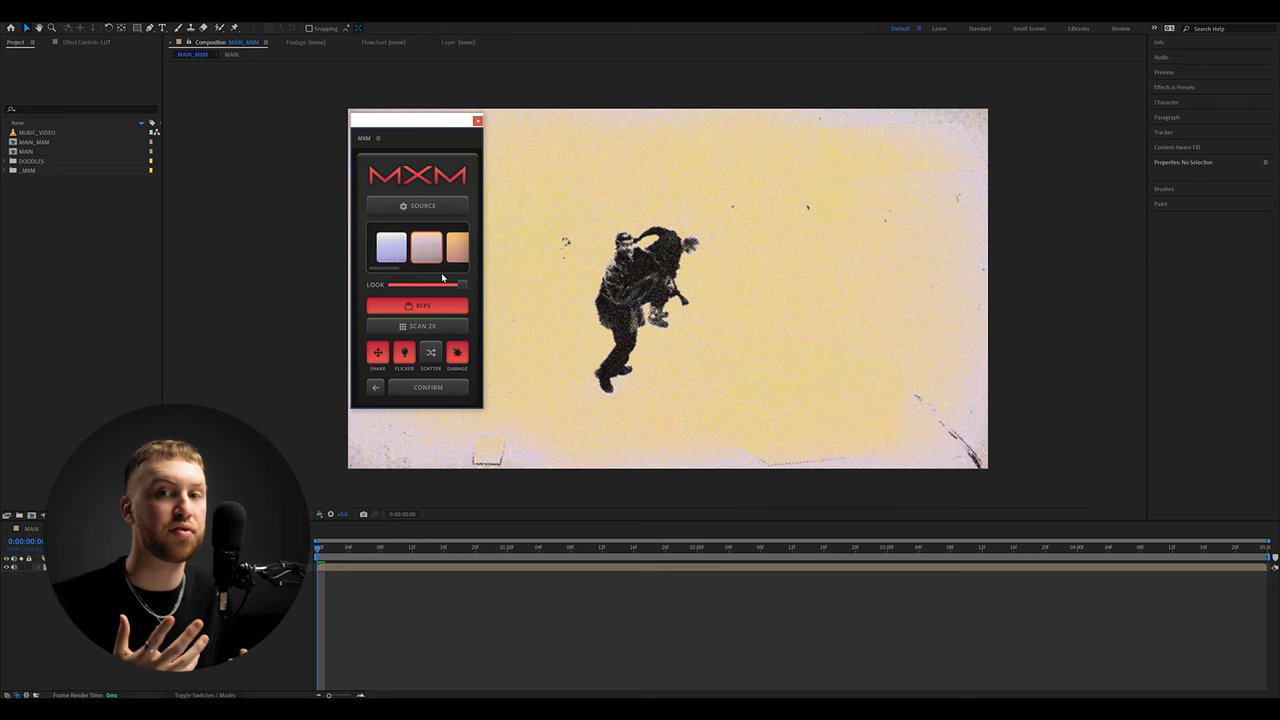
left_click(392, 248)
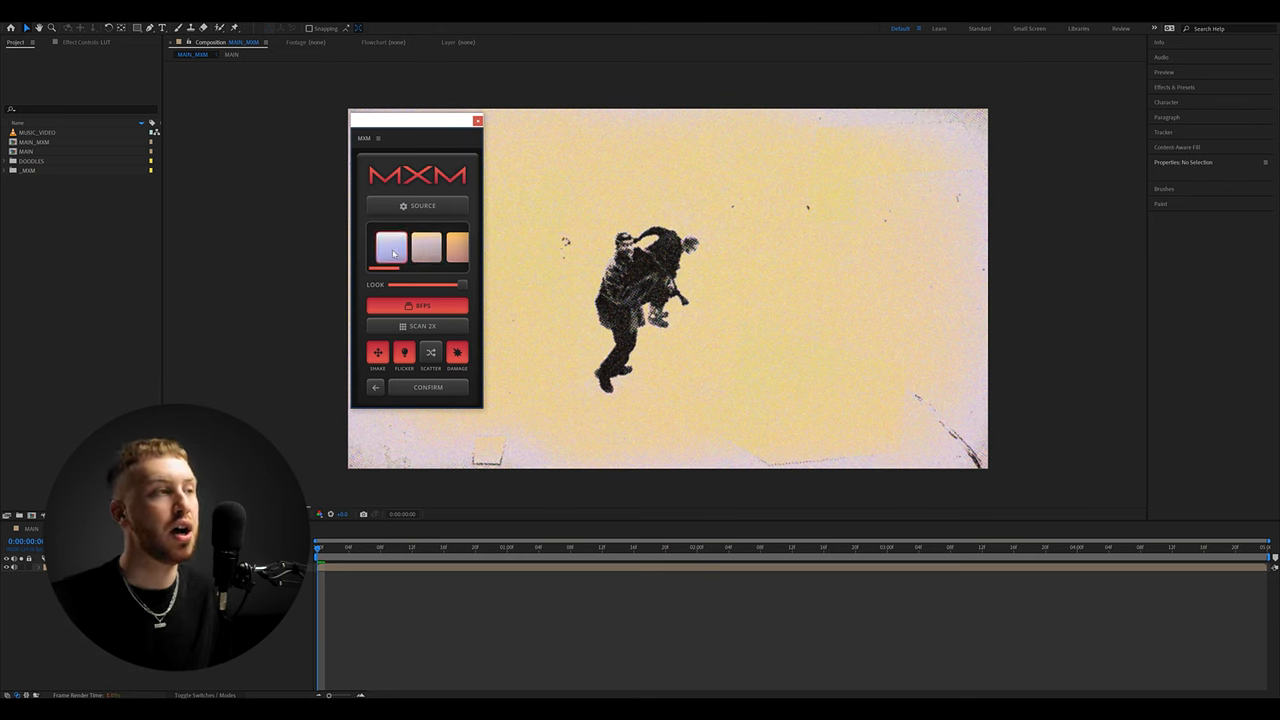
left_click(424, 248)
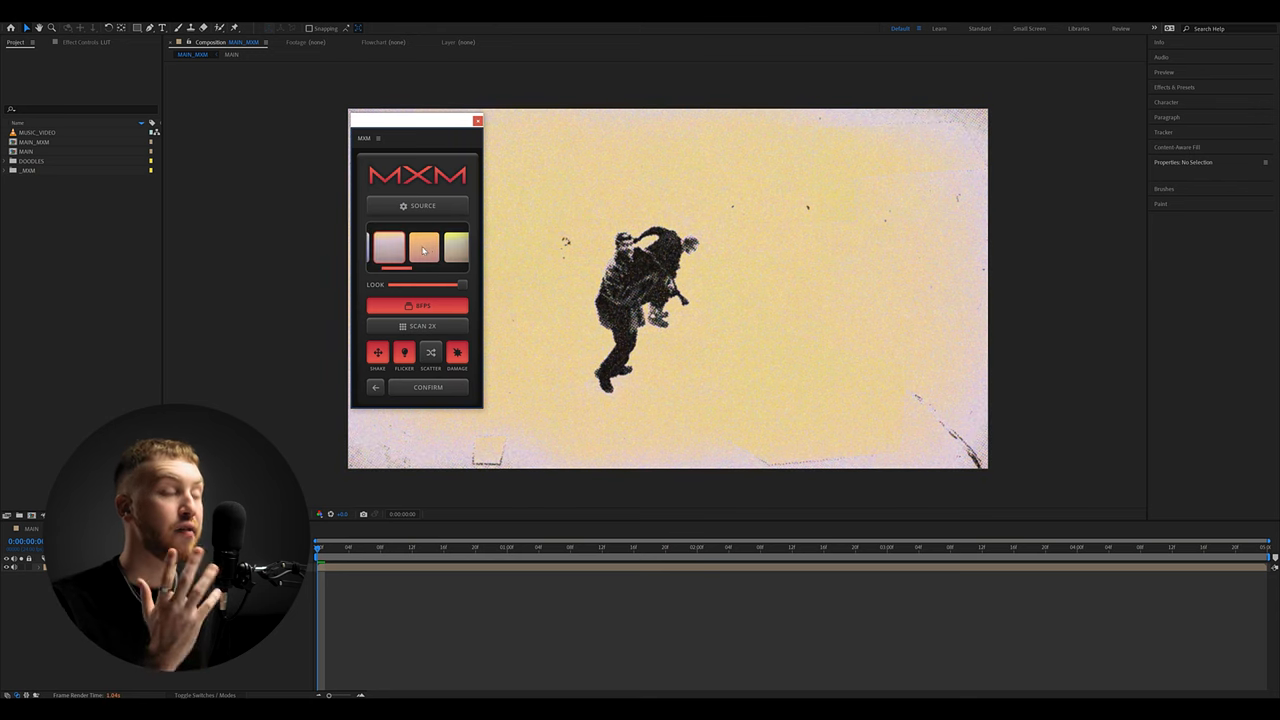
left_click(388, 248)
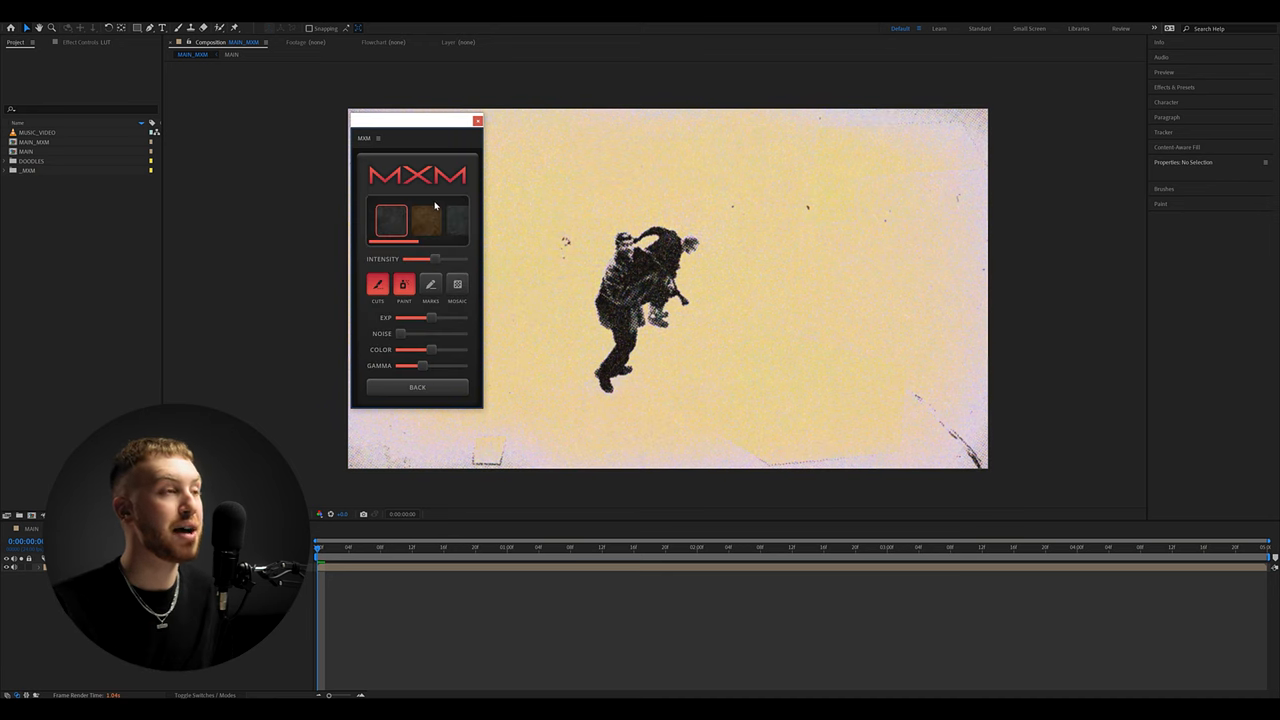
mouse_move(416, 222)
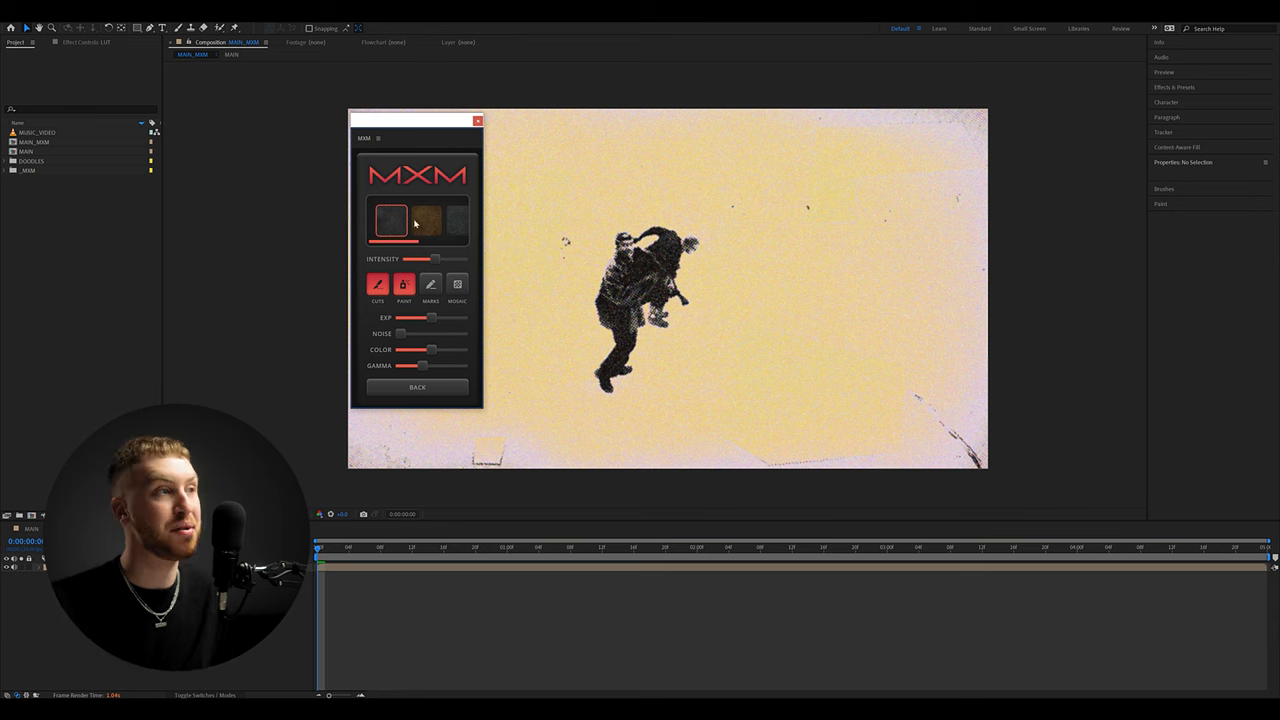
Step: Choose the third paper texture preset and raise its Intensity to maximum
left_click(444, 220)
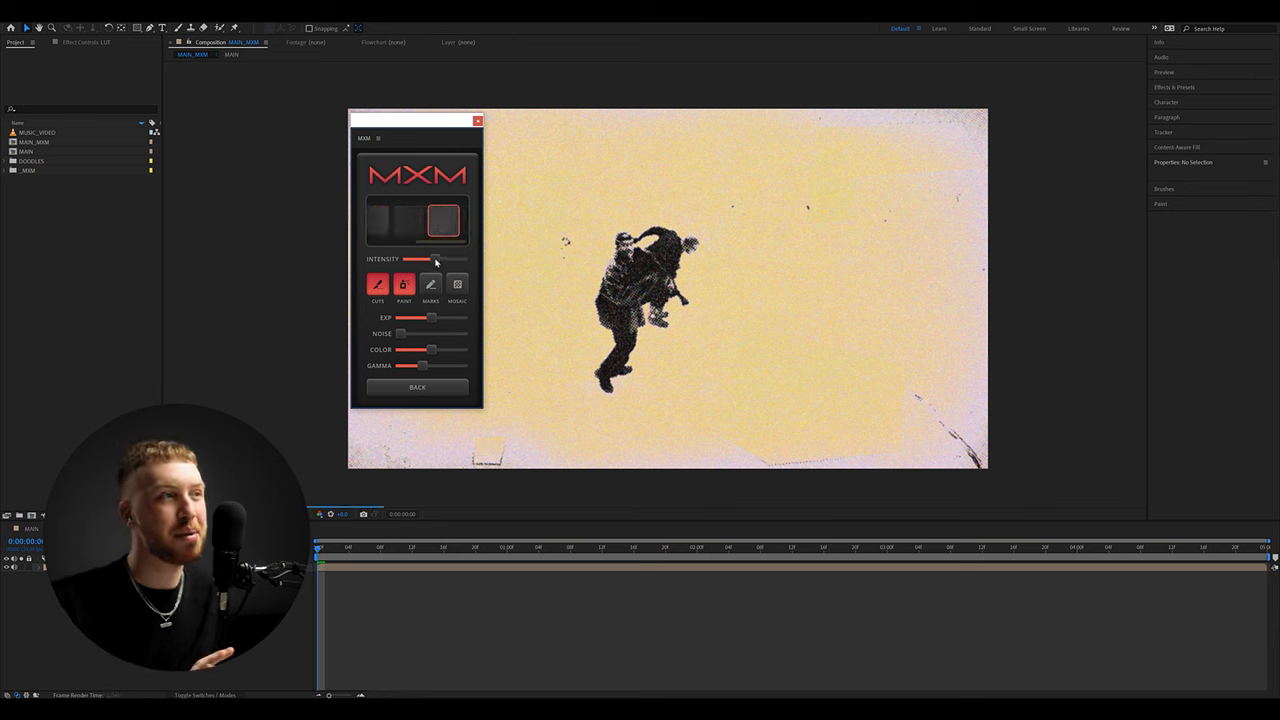
left_click_drag(432, 260, 460, 260)
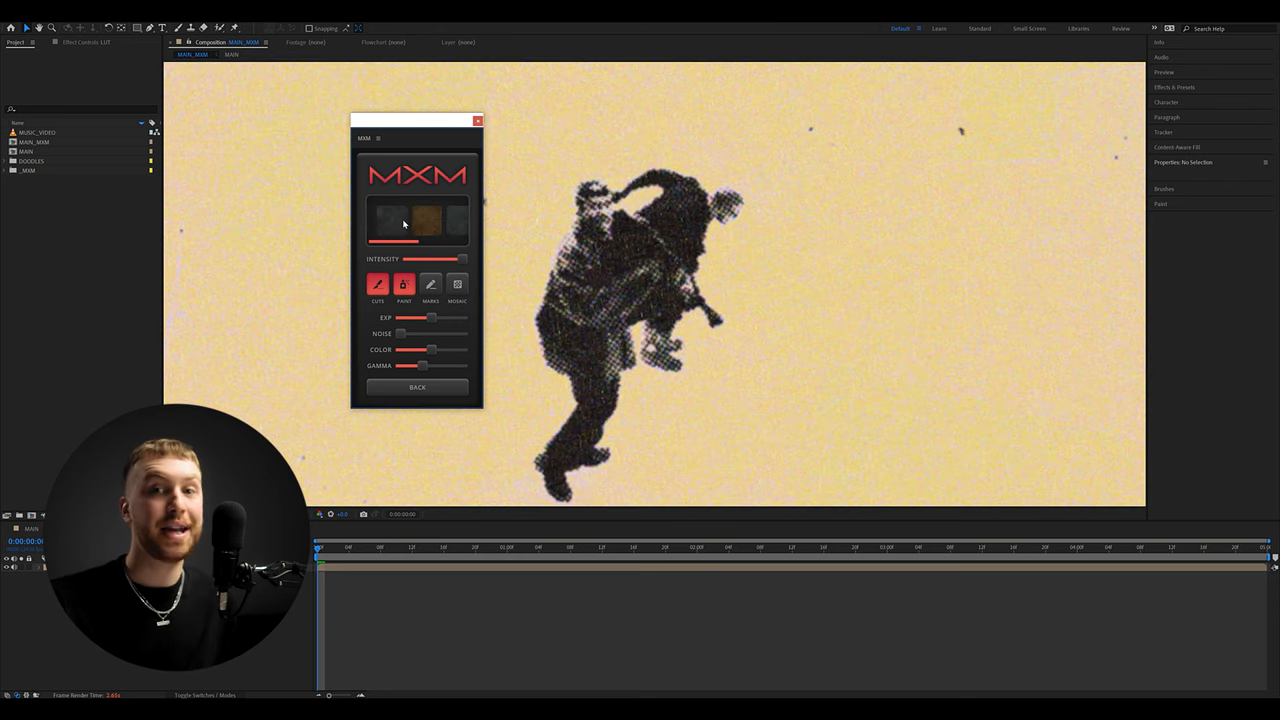
left_click(392, 218)
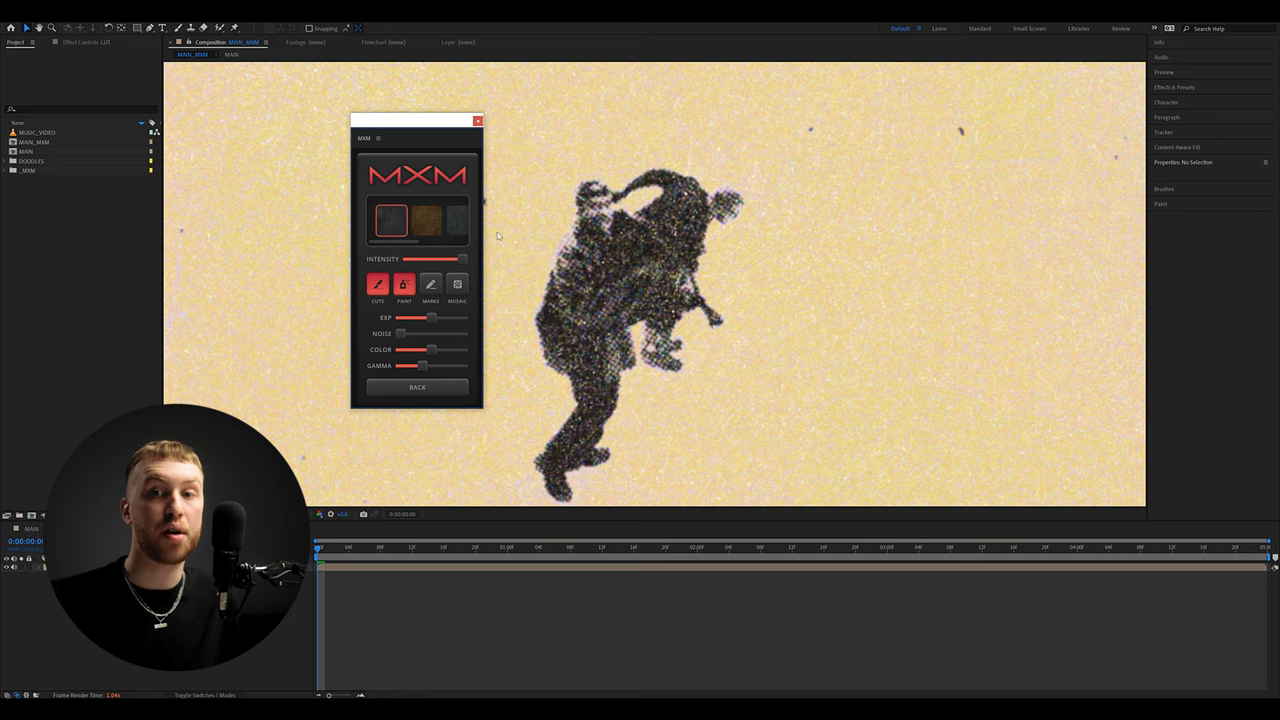
left_click(424, 220)
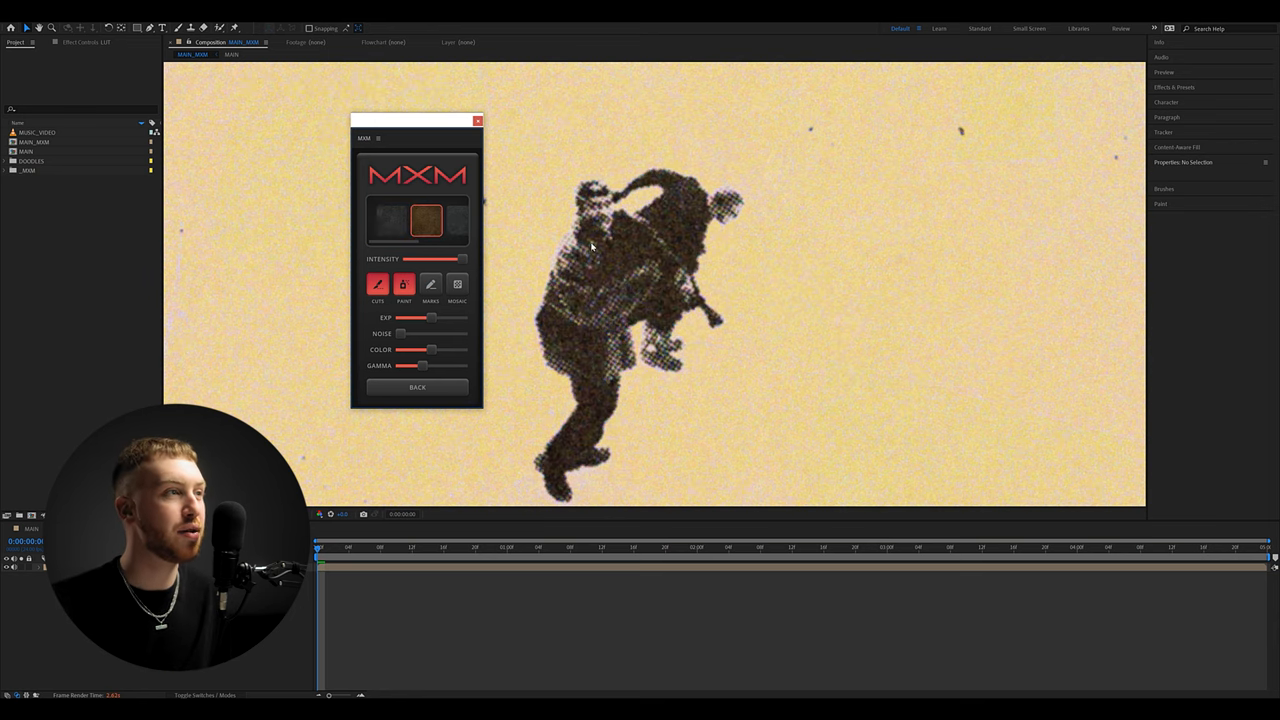
left_click(444, 220)
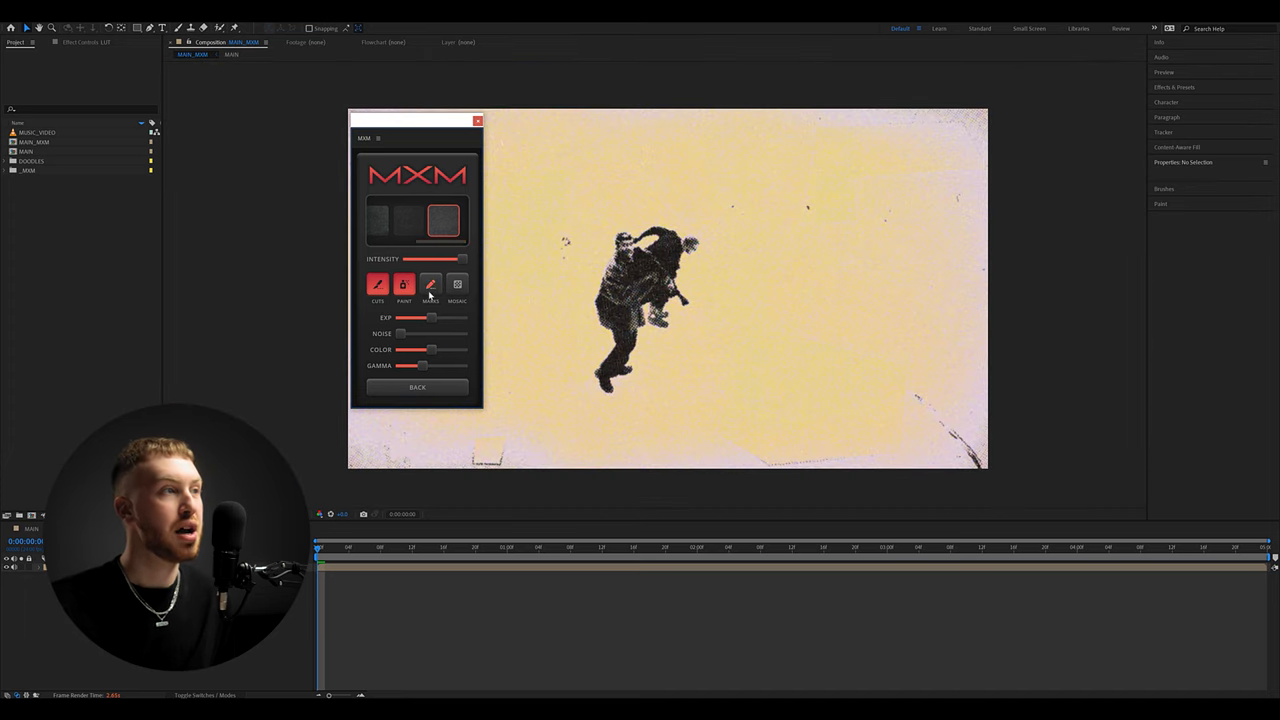
Step: Toggle the texture's component effects on and off to compare, then enable an extra texture option
left_click(376, 284)
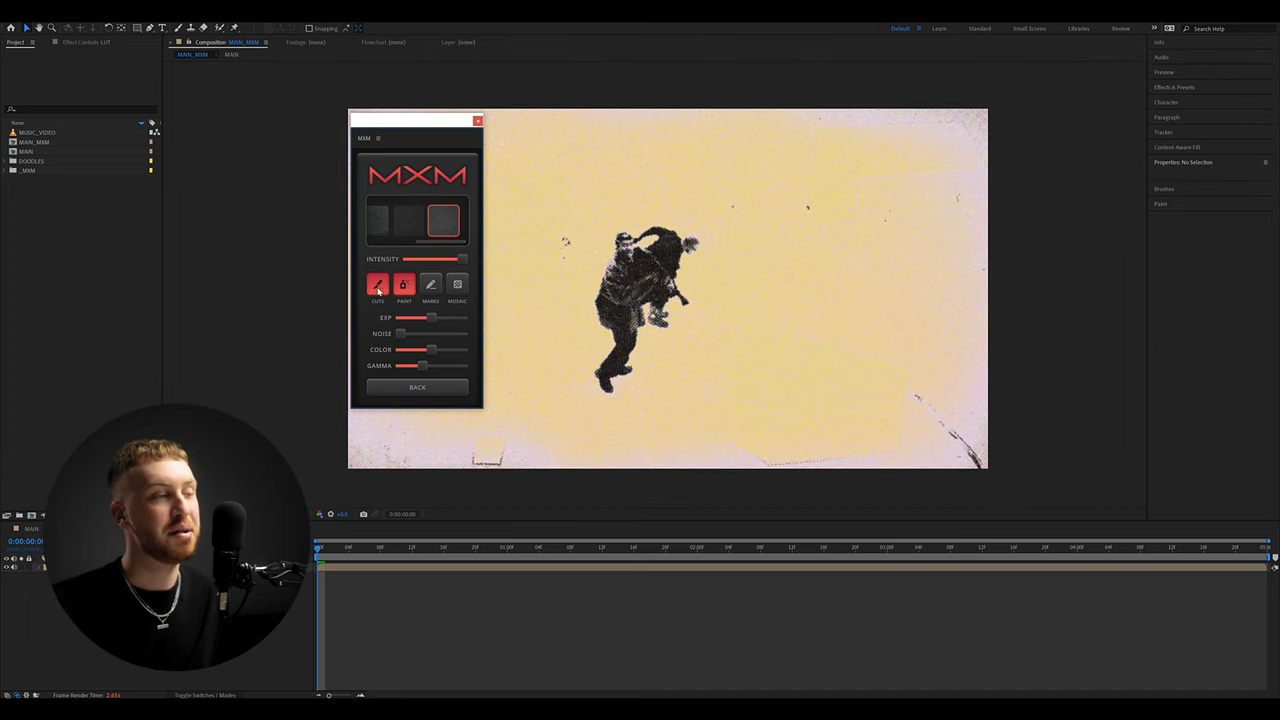
left_click(404, 284)
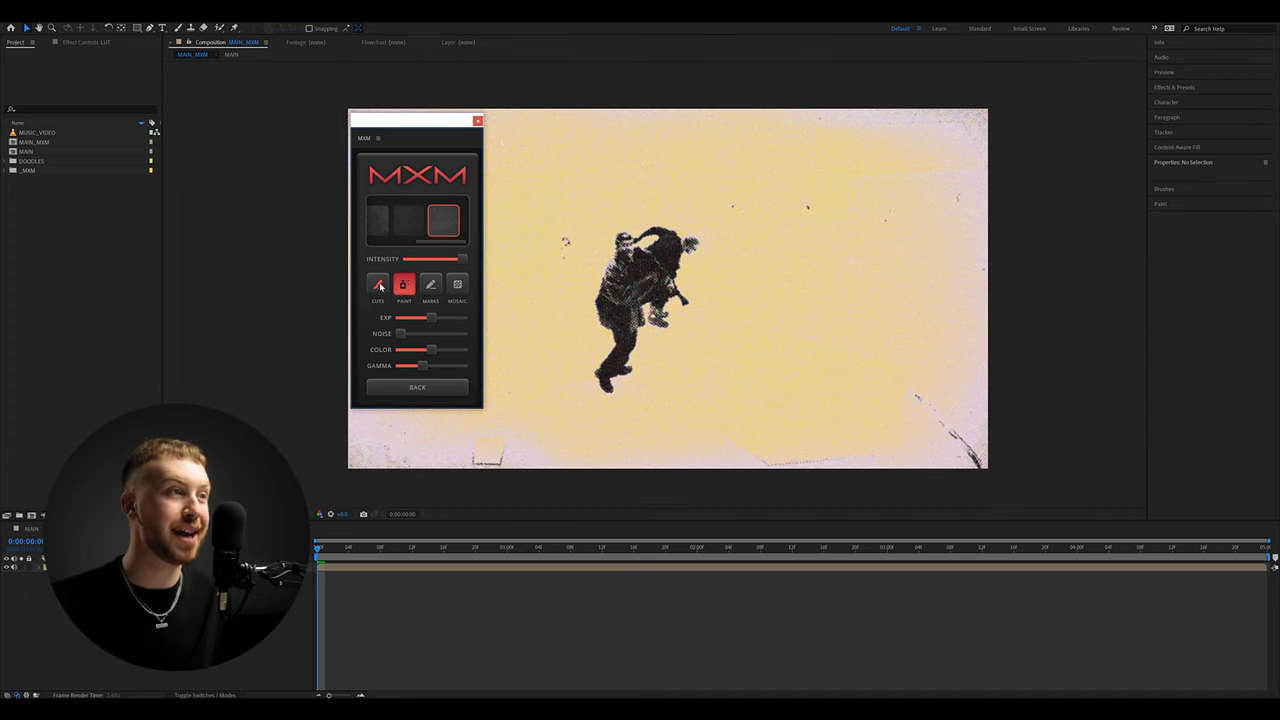
left_click(378, 284)
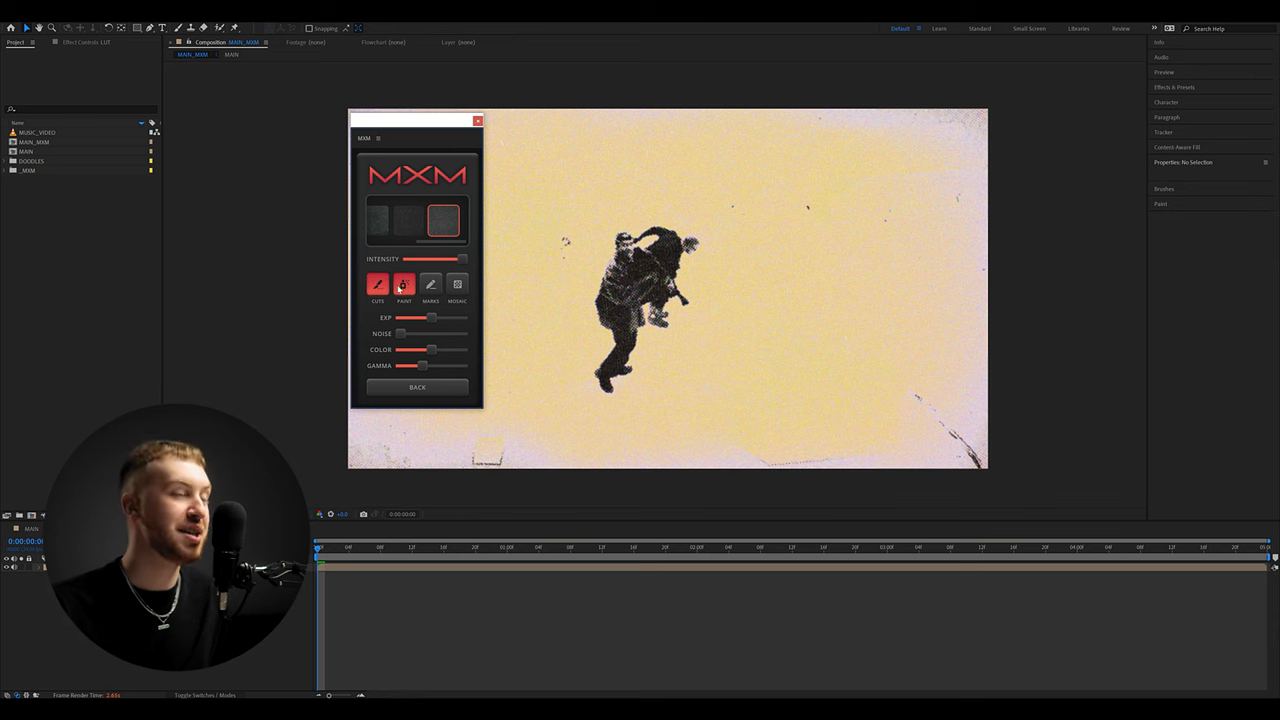
left_click(376, 284)
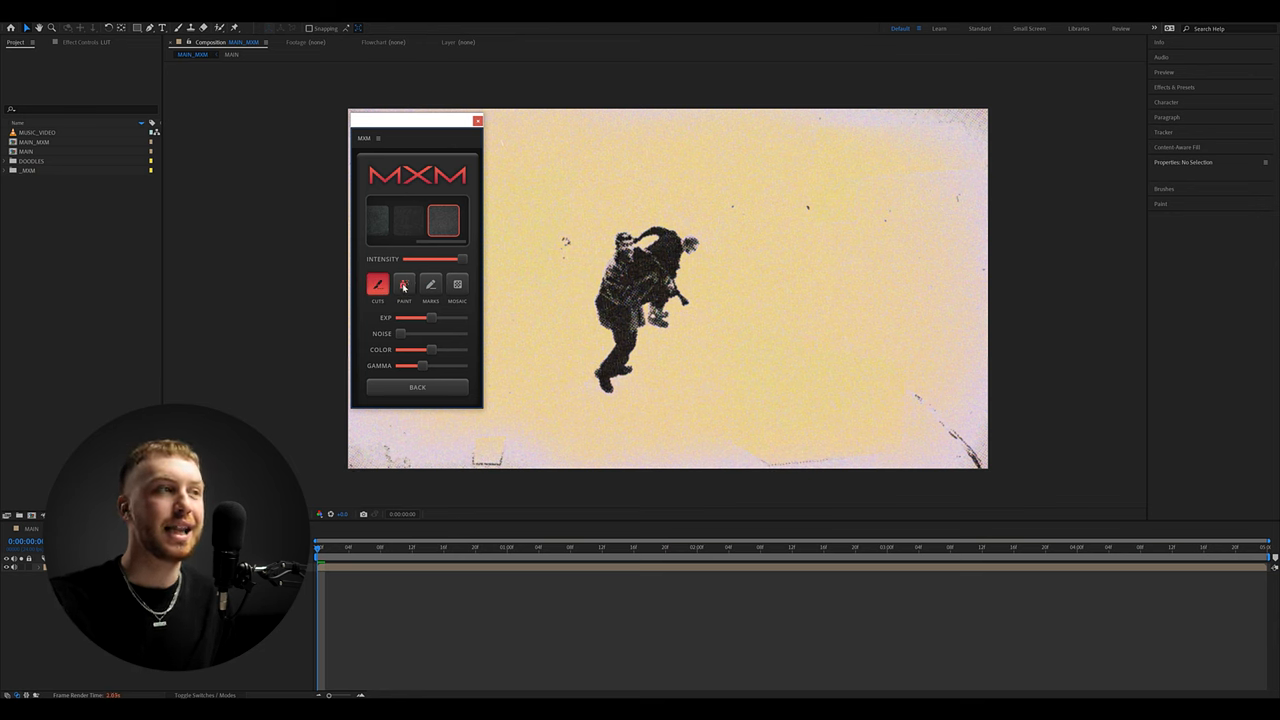
left_click(404, 284)
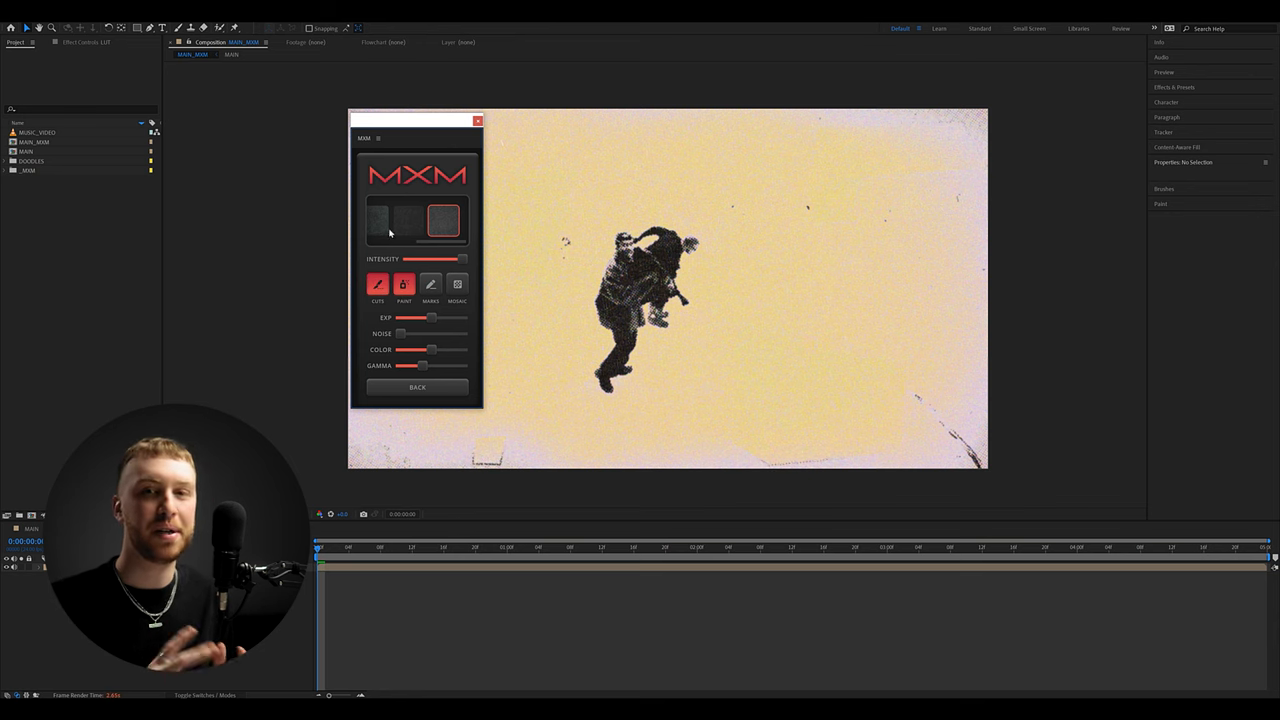
left_click(430, 284)
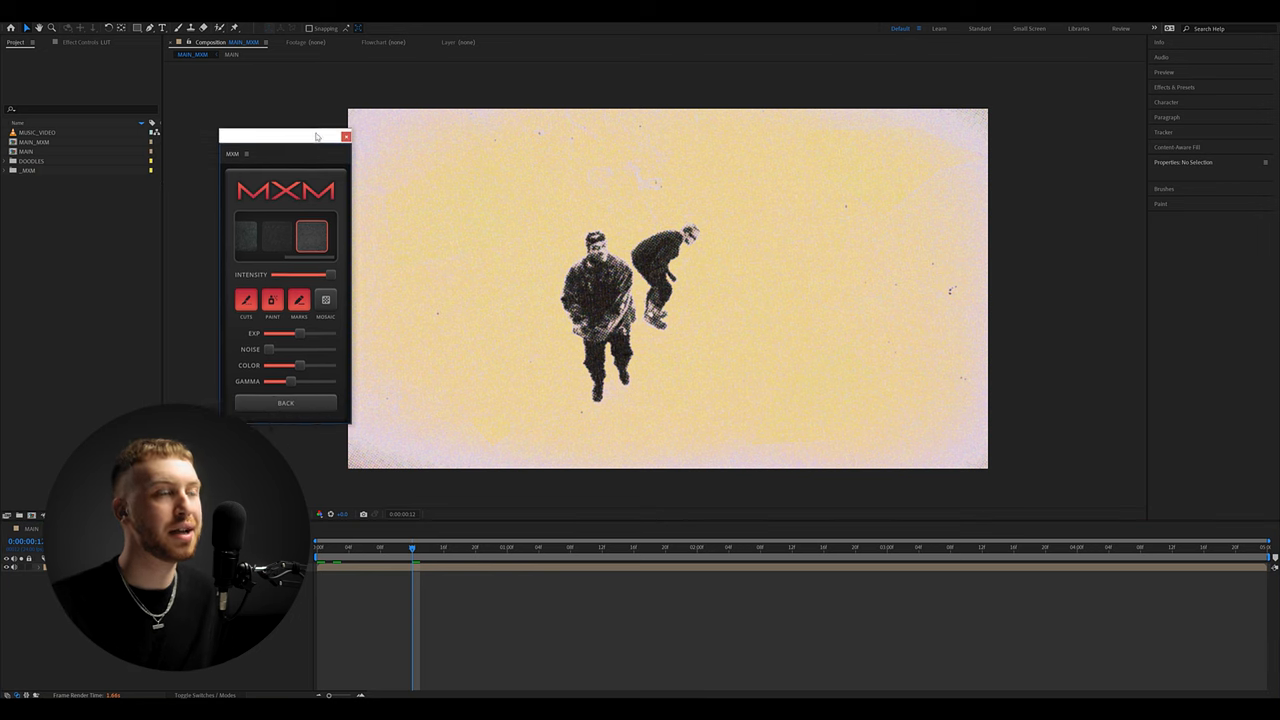
left_click_drag(284, 136, 388, 132)
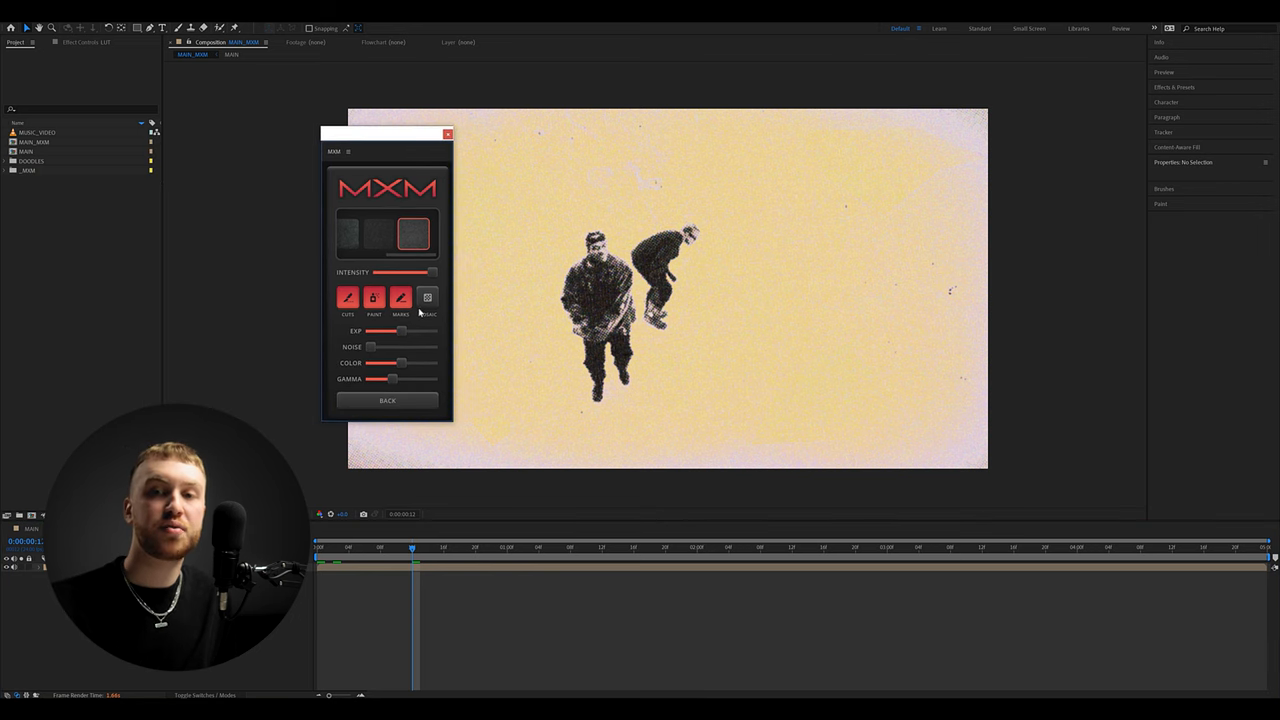
left_click(428, 296)
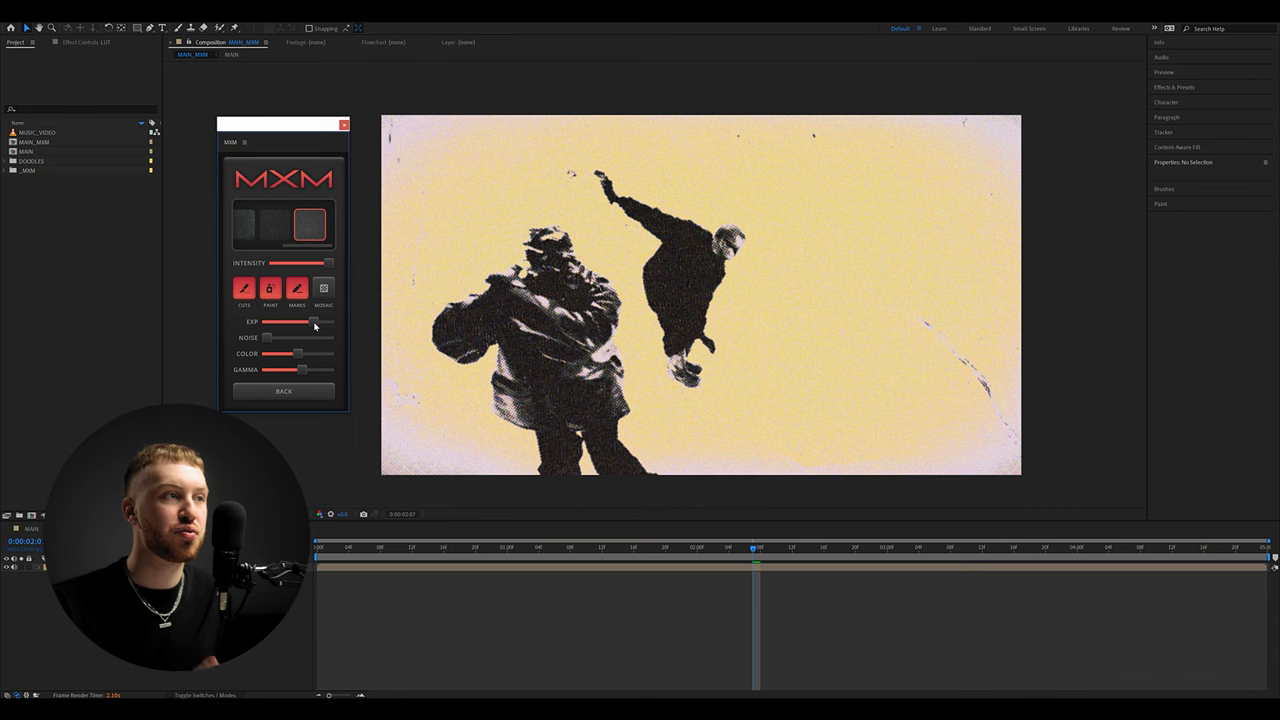
Step: Adjust the Exp, Color and Gamma sliders for stronger dancer contrast against the paper
left_click_drag(328, 320, 318, 320)
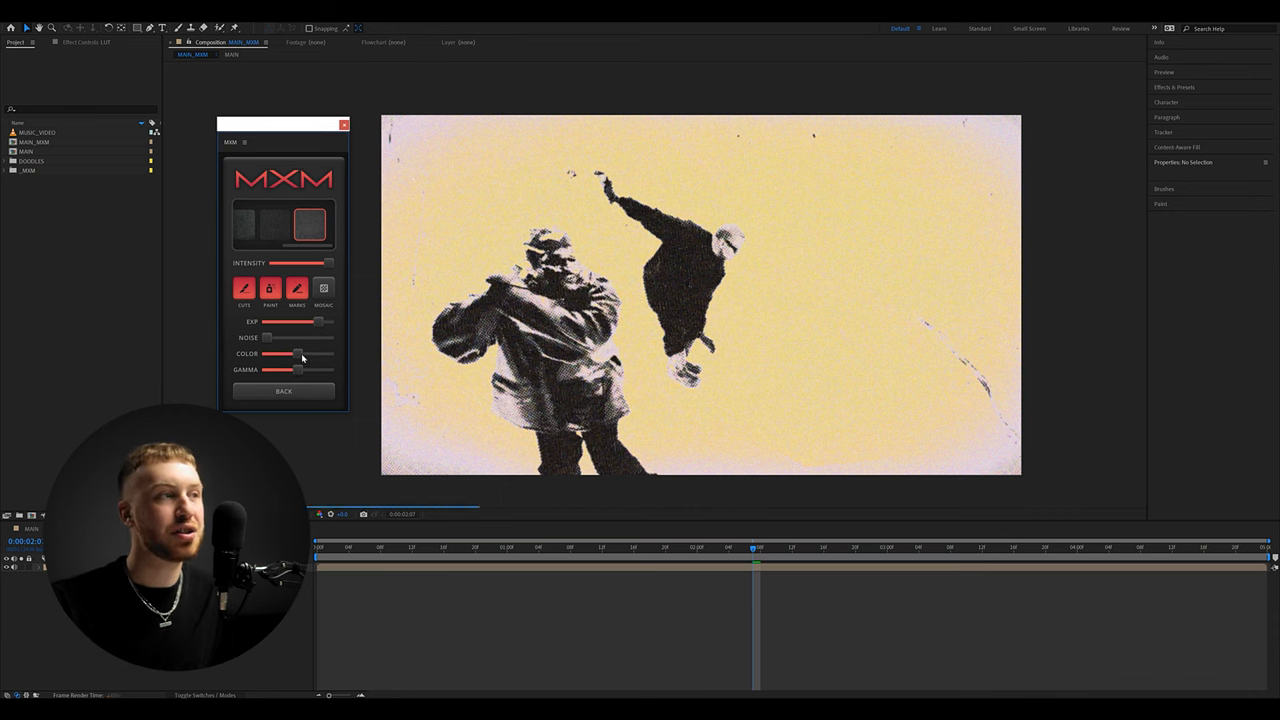
left_click_drag(296, 354, 312, 354)
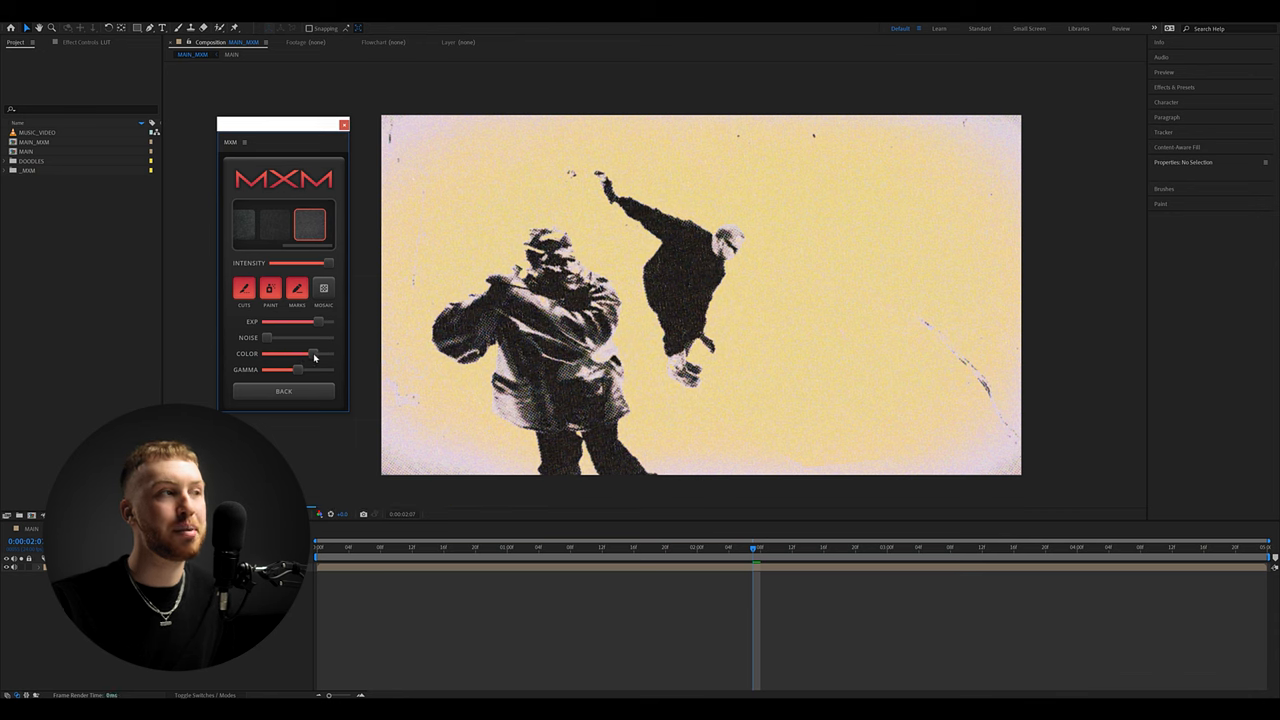
left_click_drag(318, 354, 324, 354)
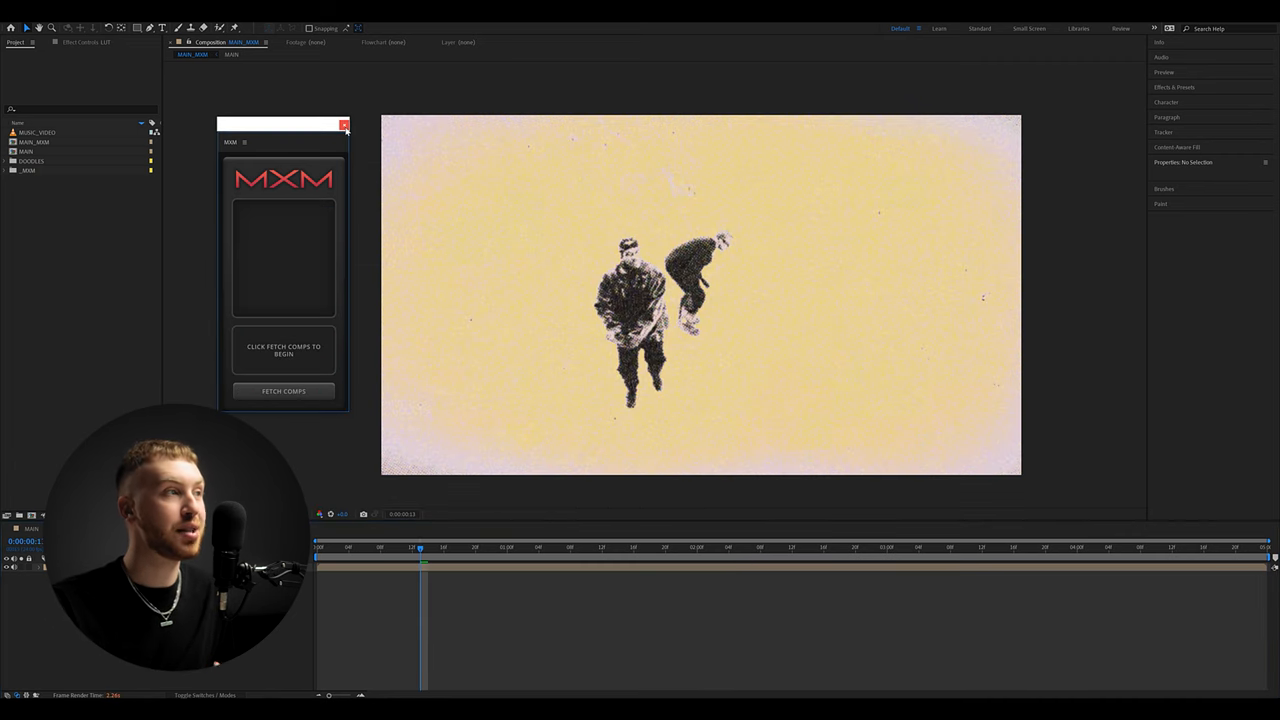
left_click(344, 124)
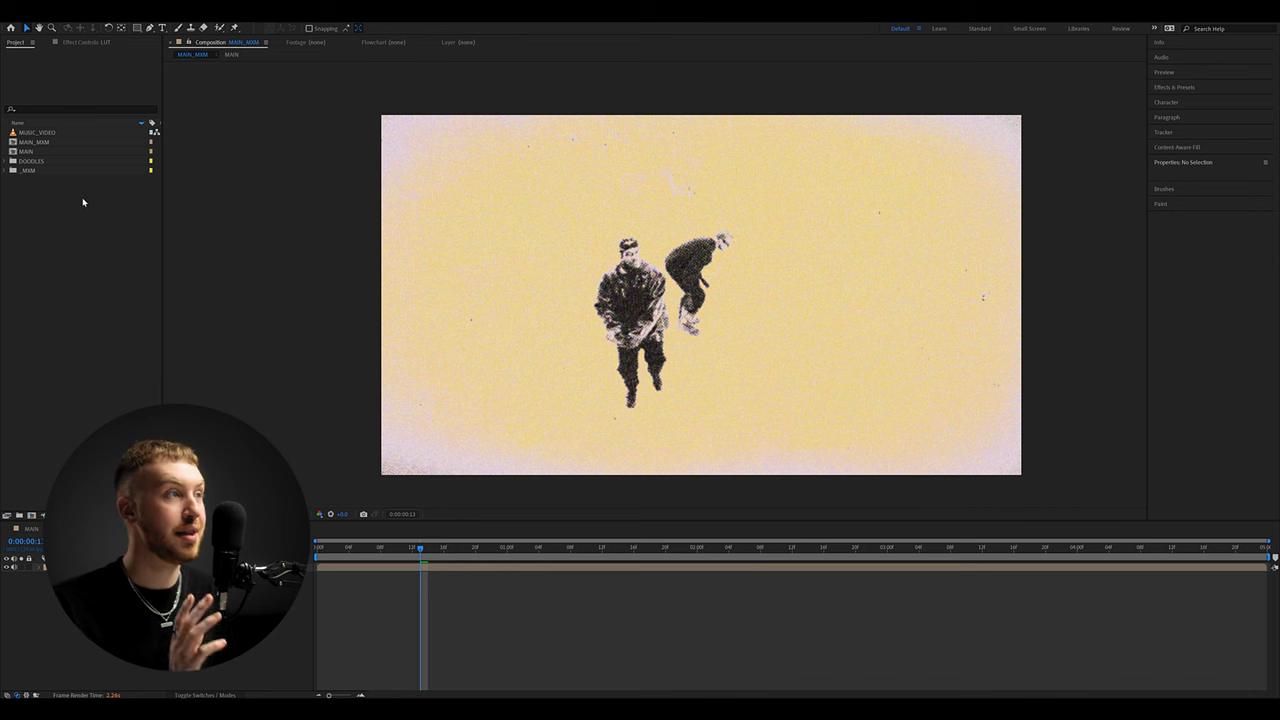
left_click(36, 140)
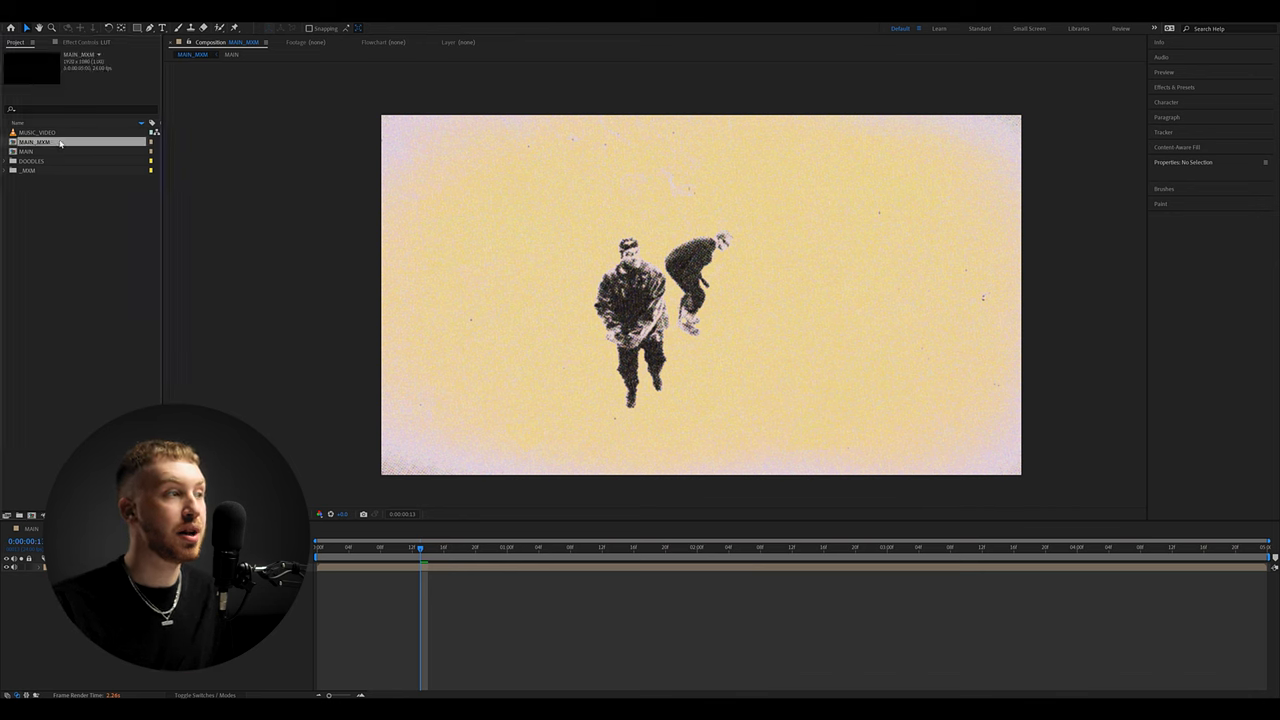
left_click(24, 152)
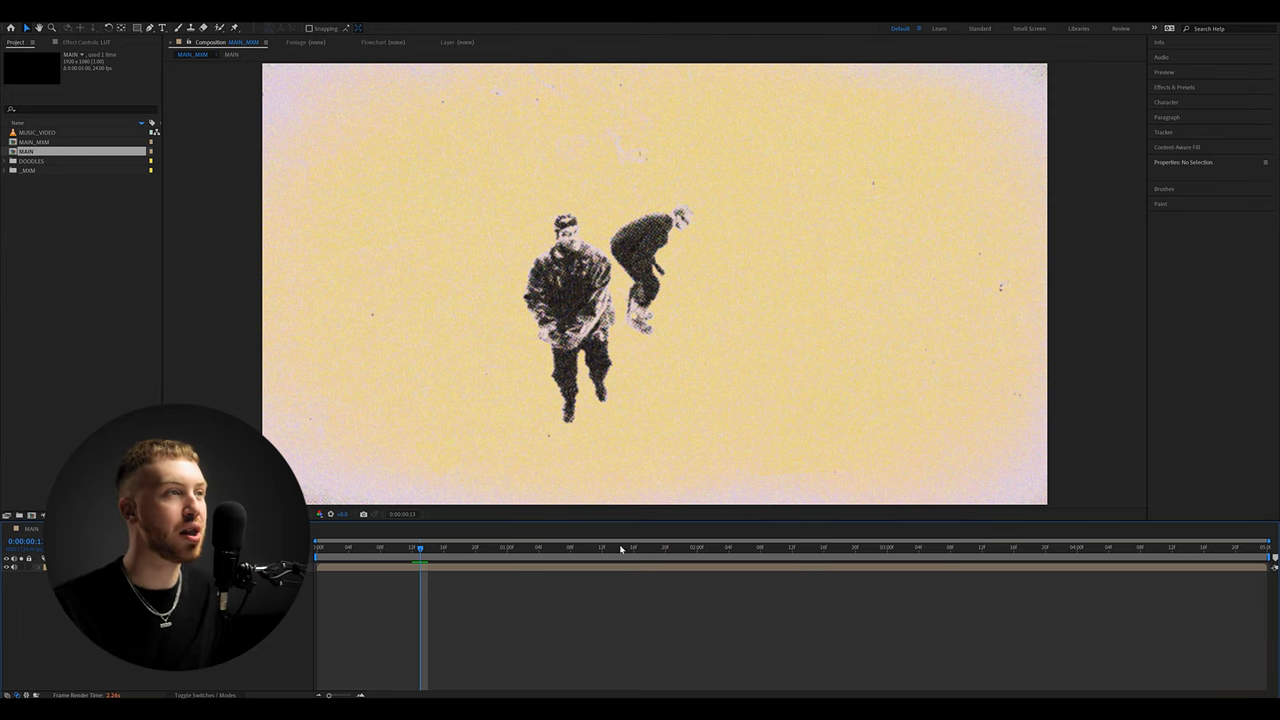
left_click(676, 548)
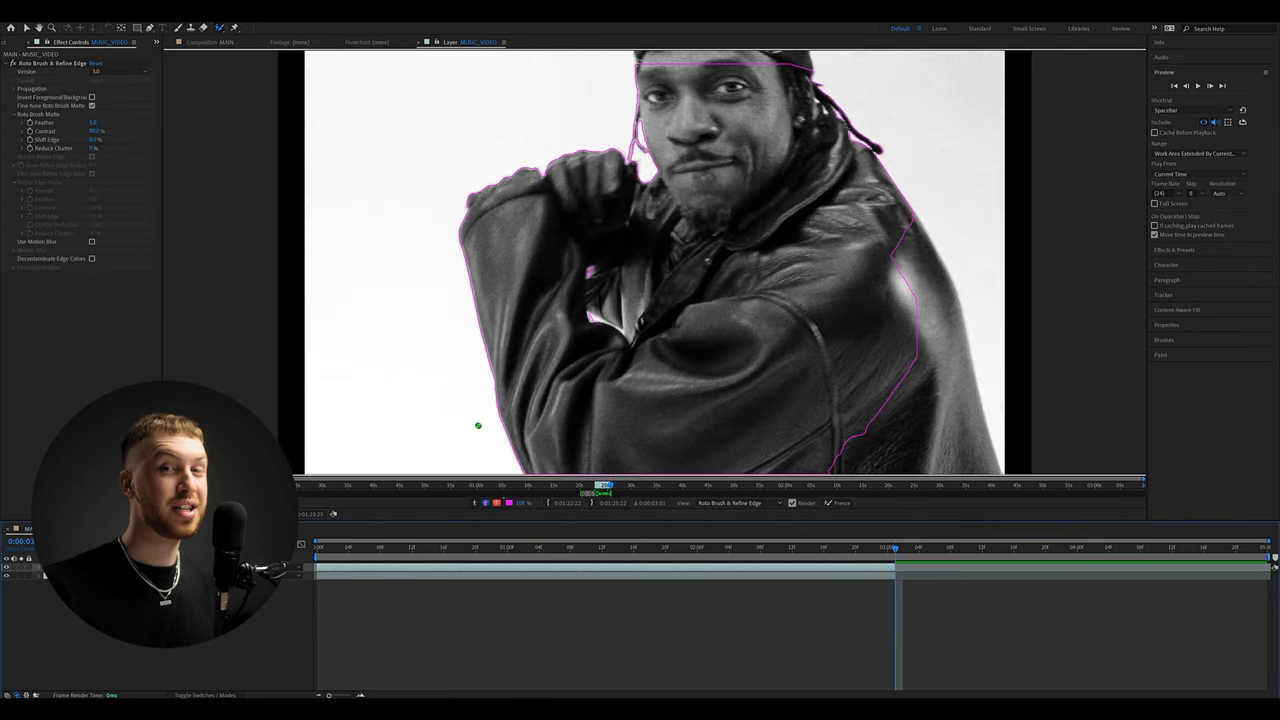
Step: Refine the Roto Brush cutout edge around the leather-jacket dancer
left_click(844, 504)
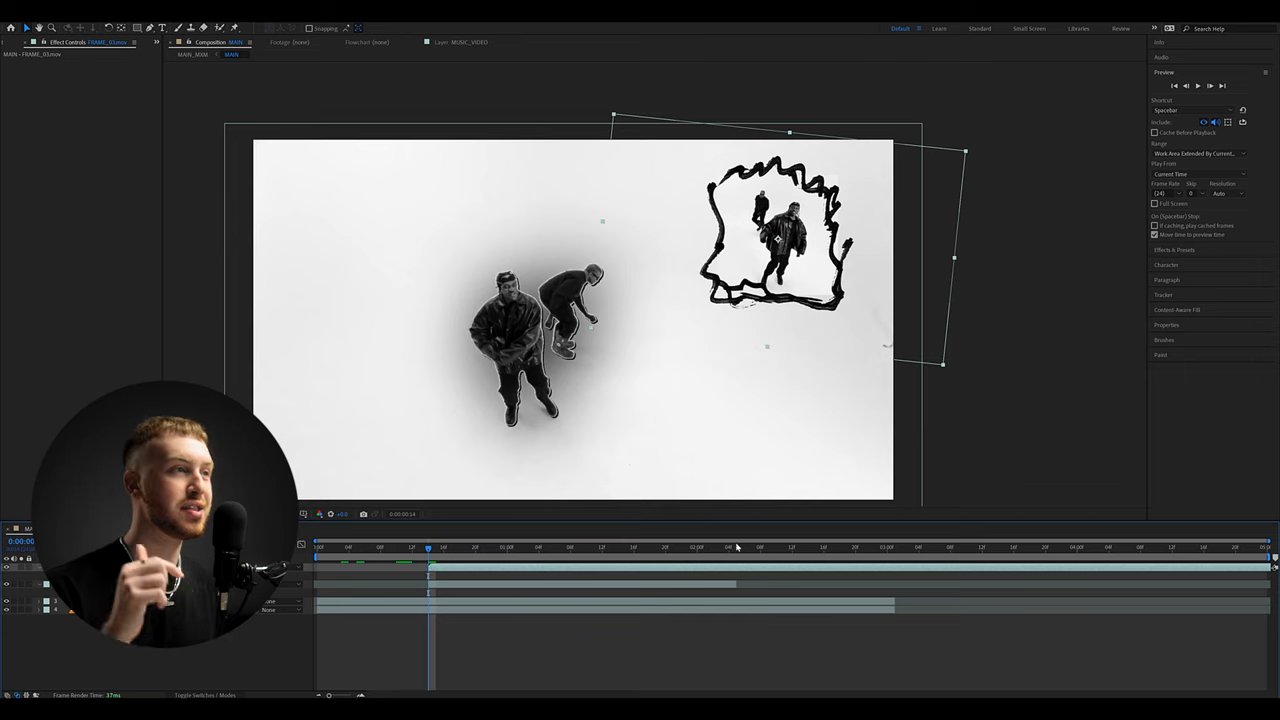
Step: Scale and position the doodle frame asset around the inset dancer clip
left_click(480, 548)
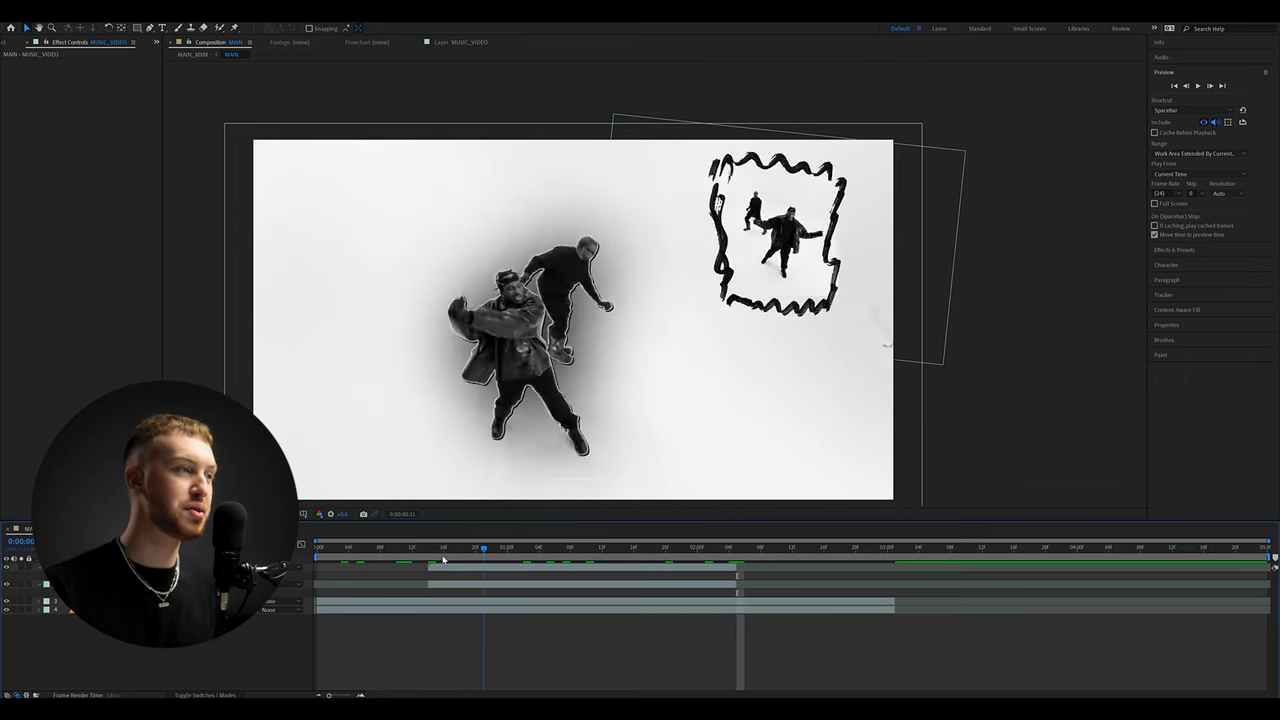
left_click(618, 548)
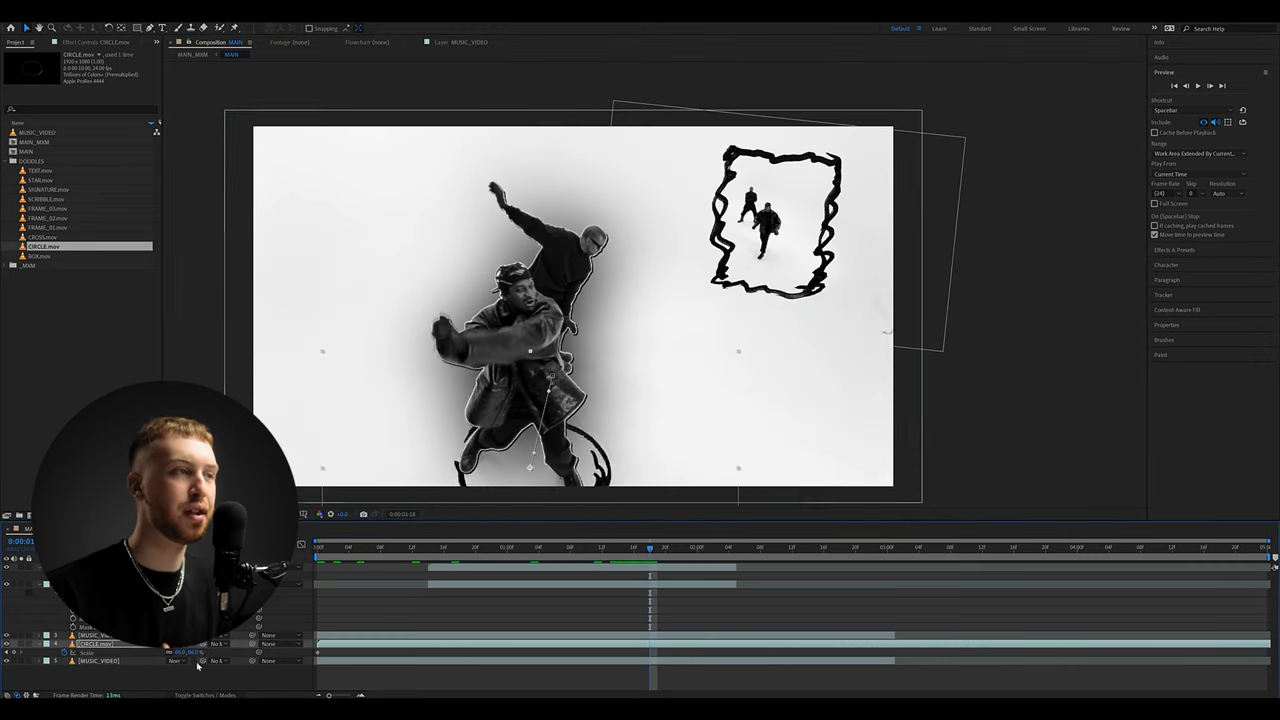
Step: Place a doodle ring from the DOODLES folder beneath the dancers and check it in the grainy look
left_click(320, 548)
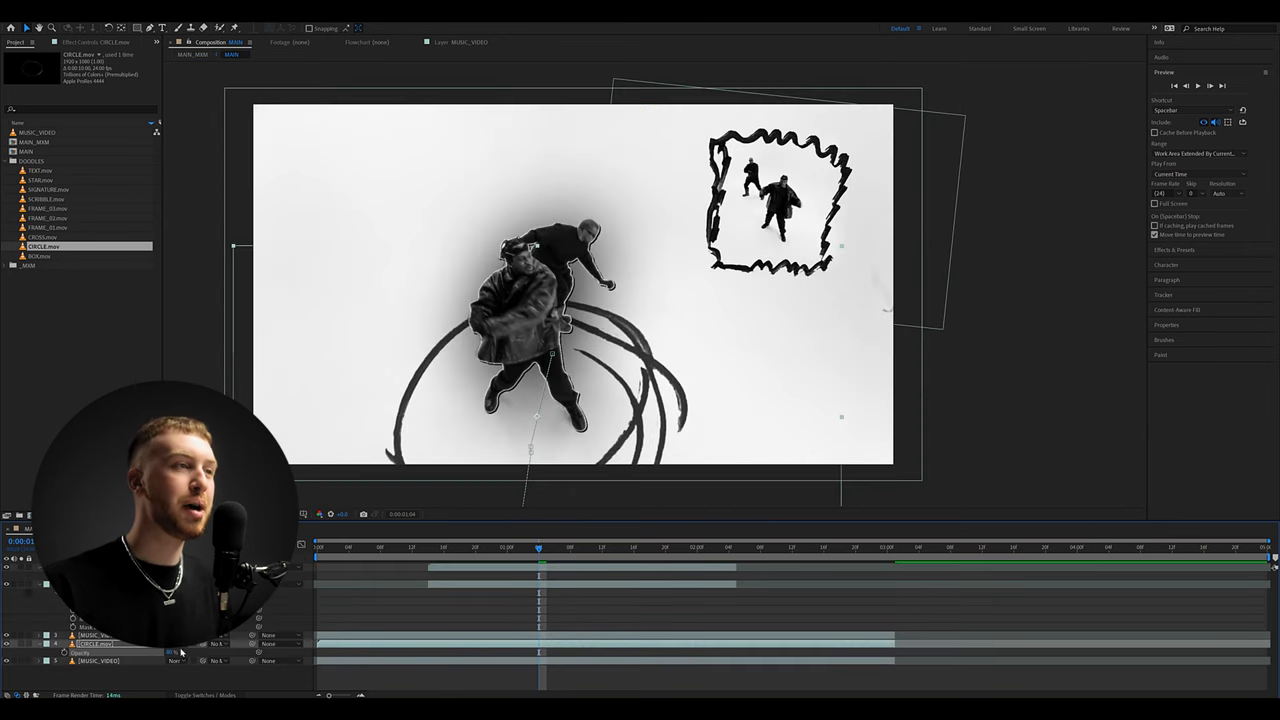
left_click(236, 42)
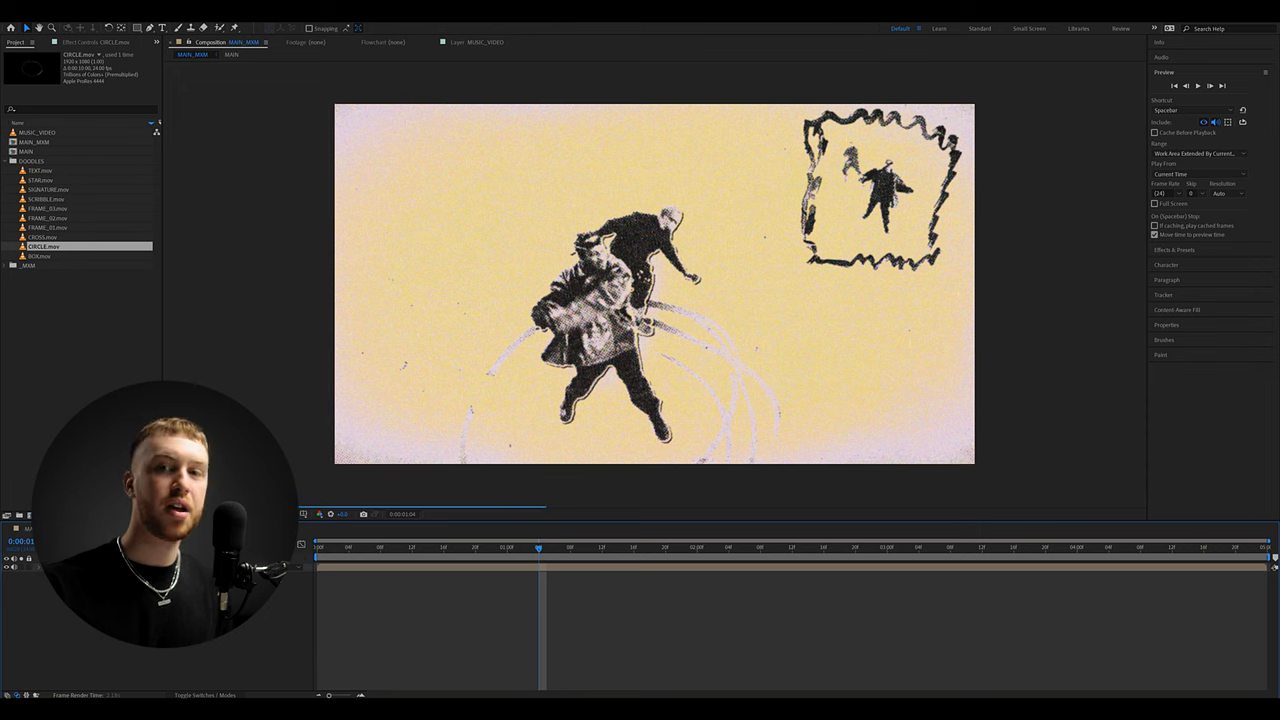
left_click(232, 54)
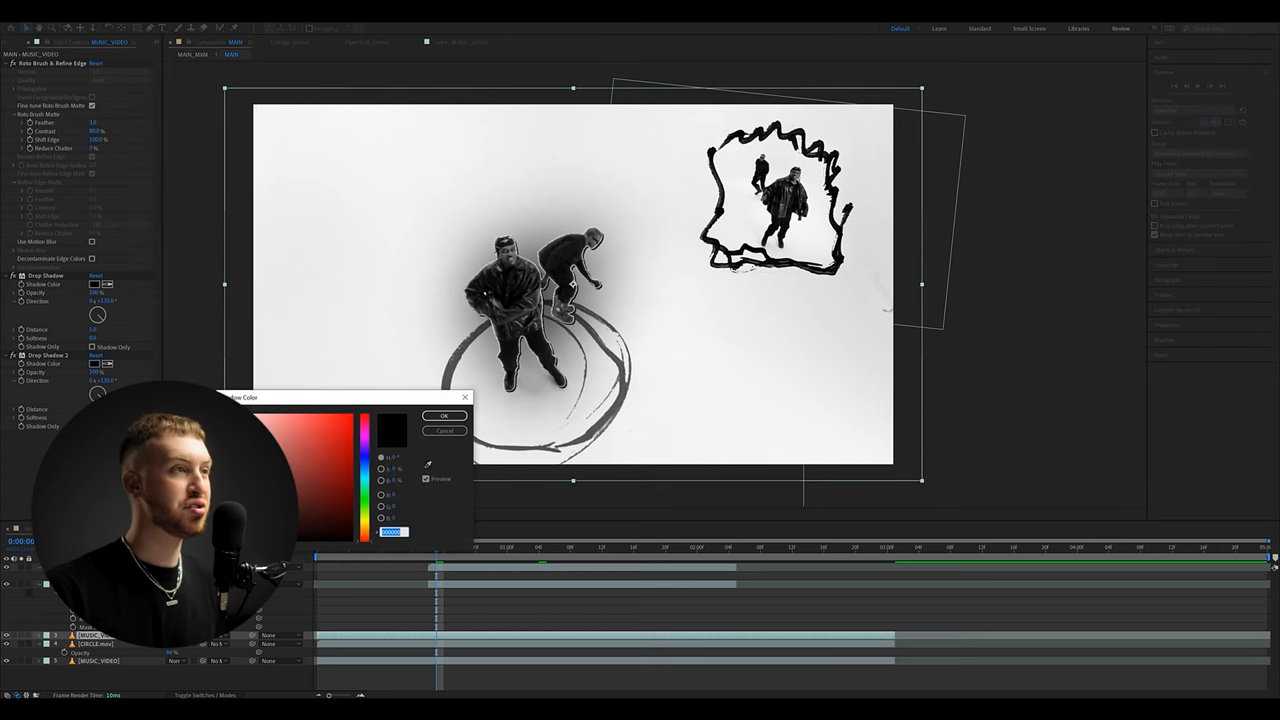
Step: Confirm the dark shadow colour for the dancers' drop shadows
left_click(444, 414)
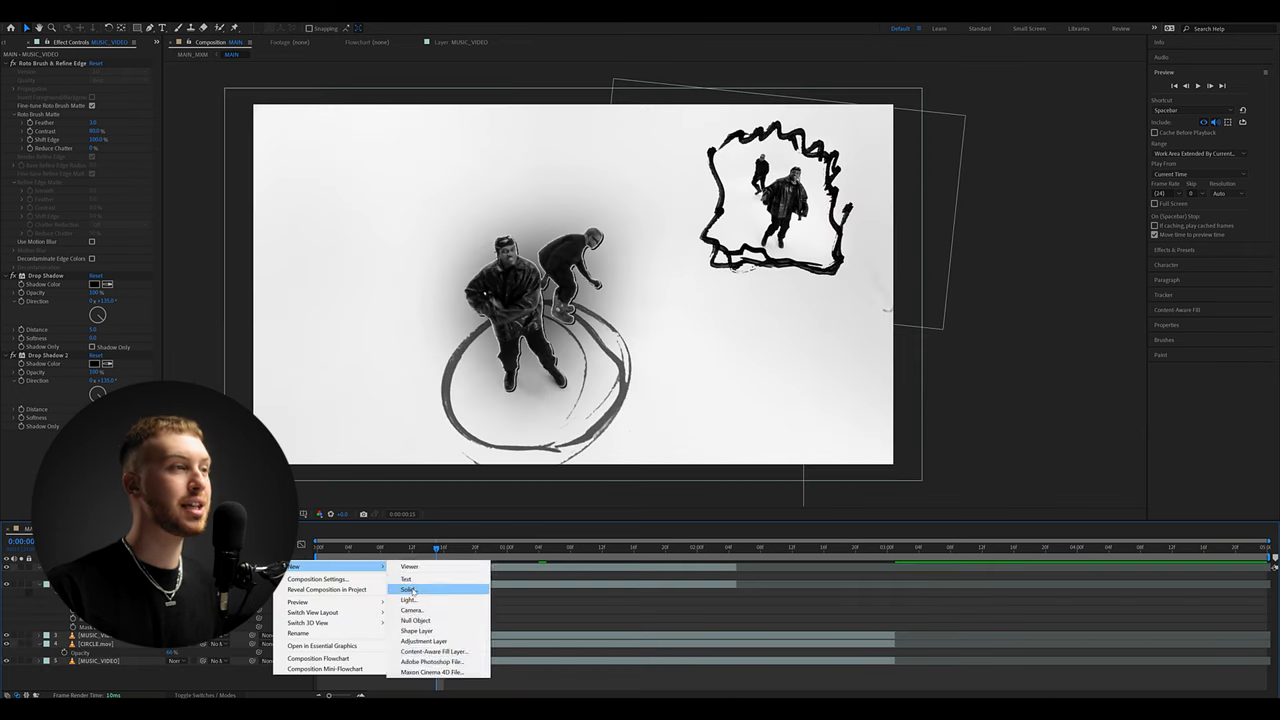
Step: Create a blue solid and mask it into a feathered glow beneath the dancers
left_click(408, 588)
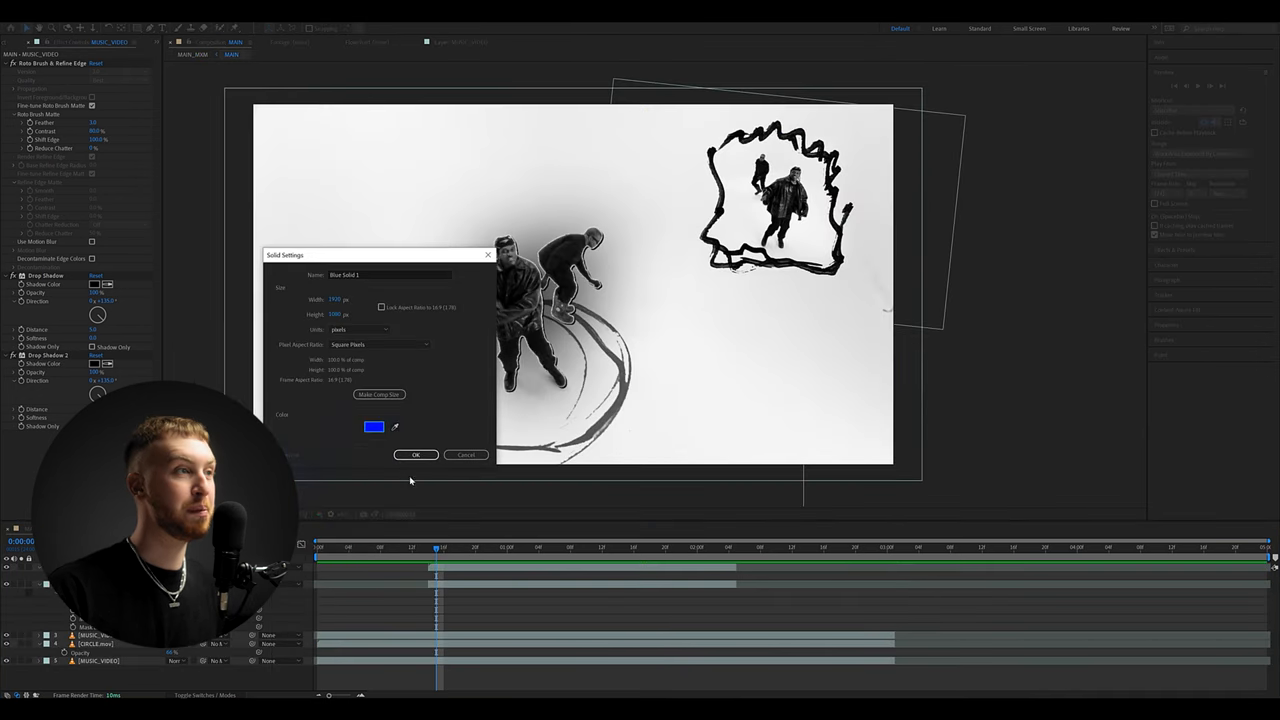
left_click(416, 454)
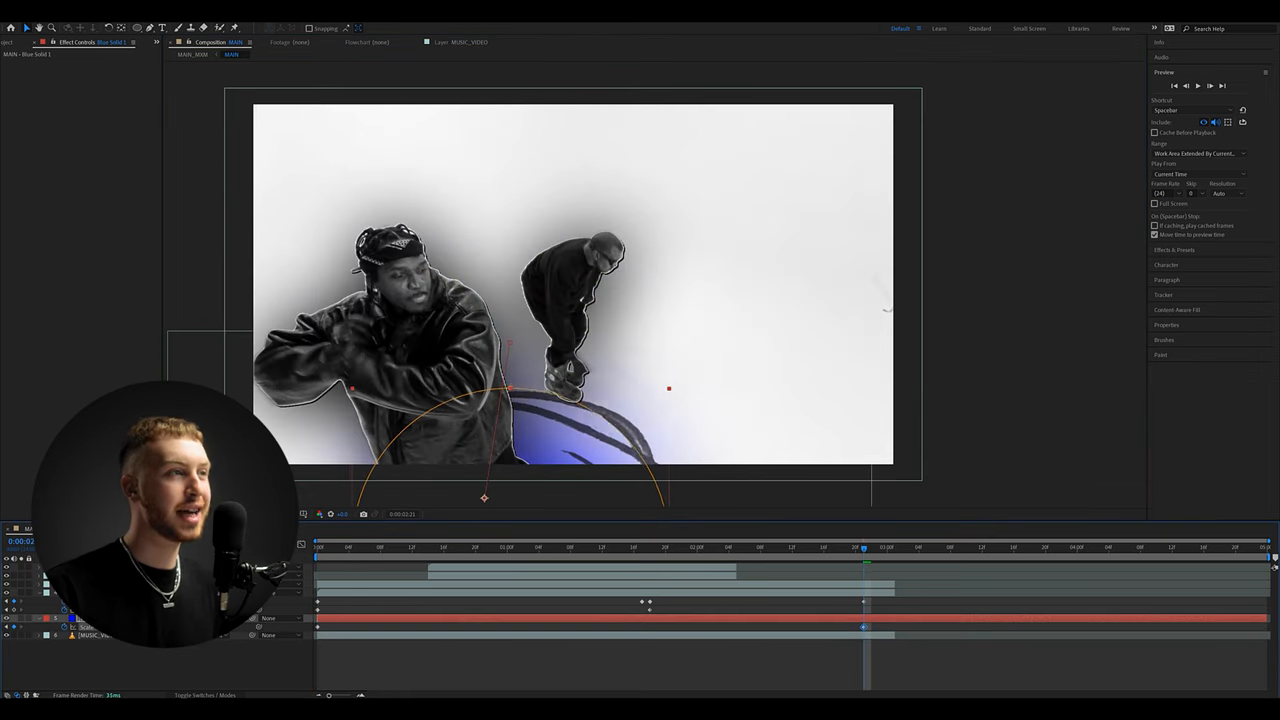
left_click(380, 548)
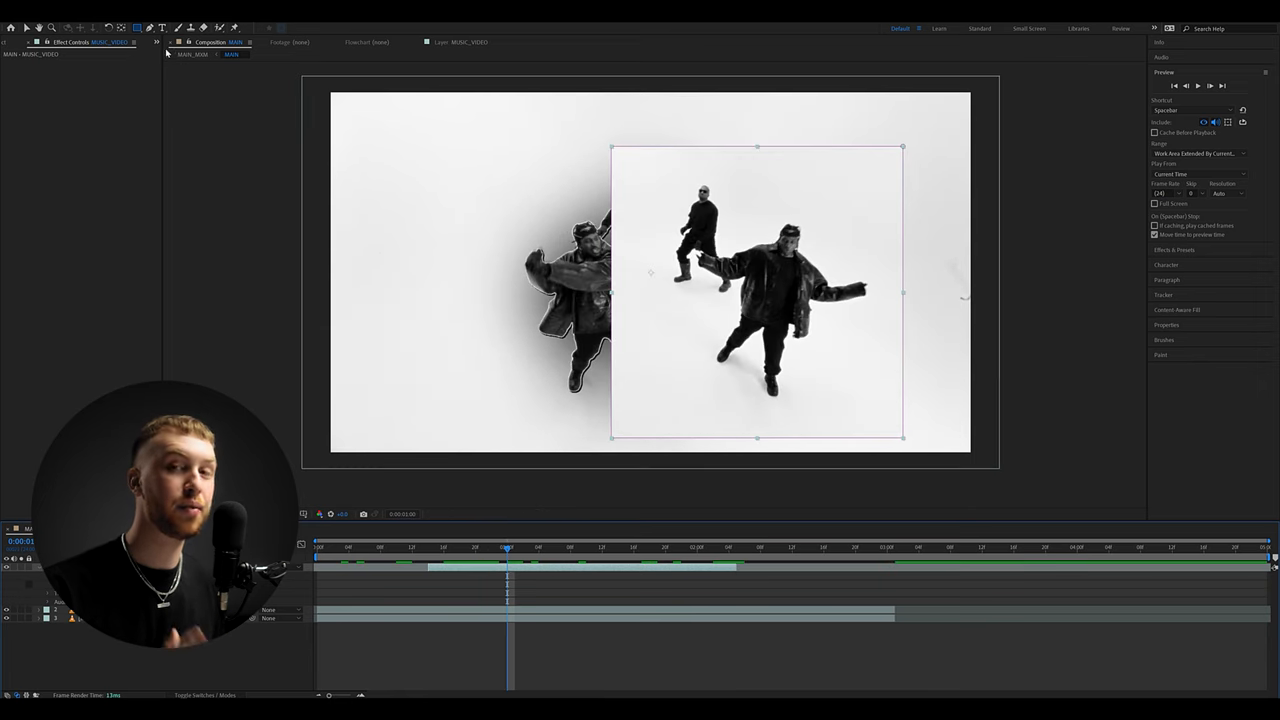
Step: Search Effects & Presets for Drop Shadow and apply it to the inset dancer cutout
type("drop")
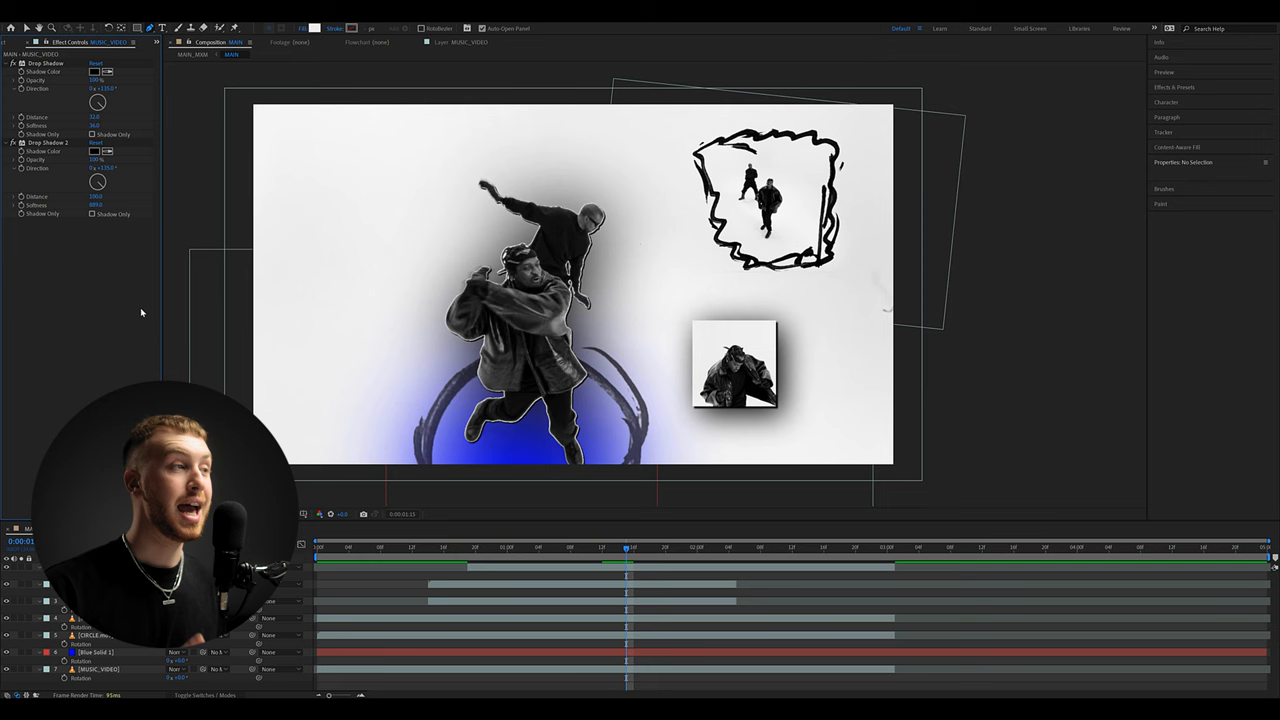
type("treo")
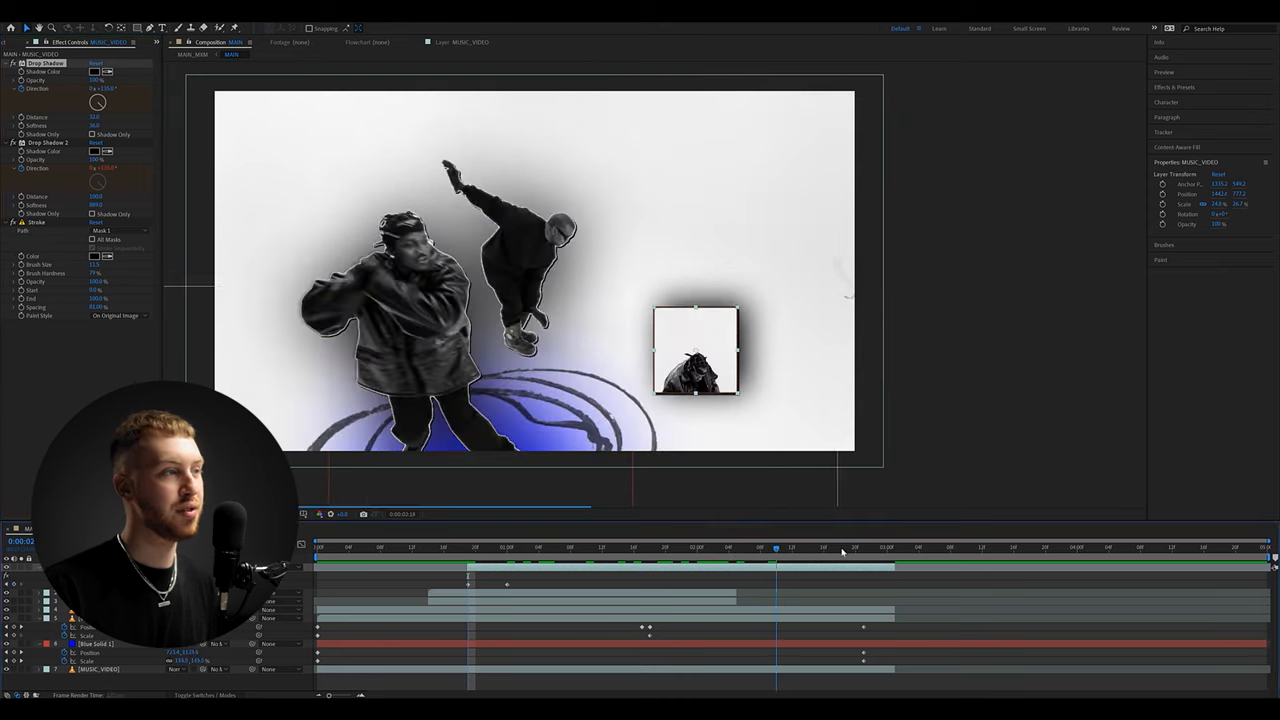
Step: Give the inset cutout a white Stroke border and adjust its scale
left_click(508, 548)
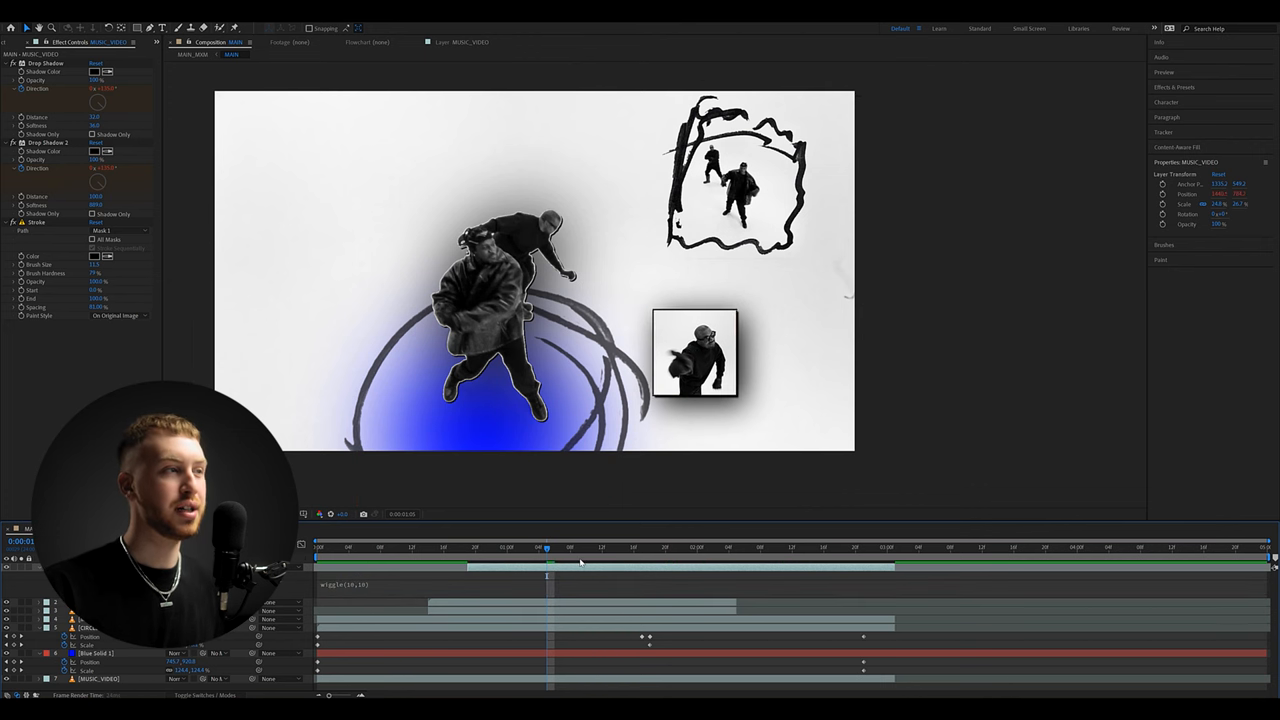
left_click(616, 548)
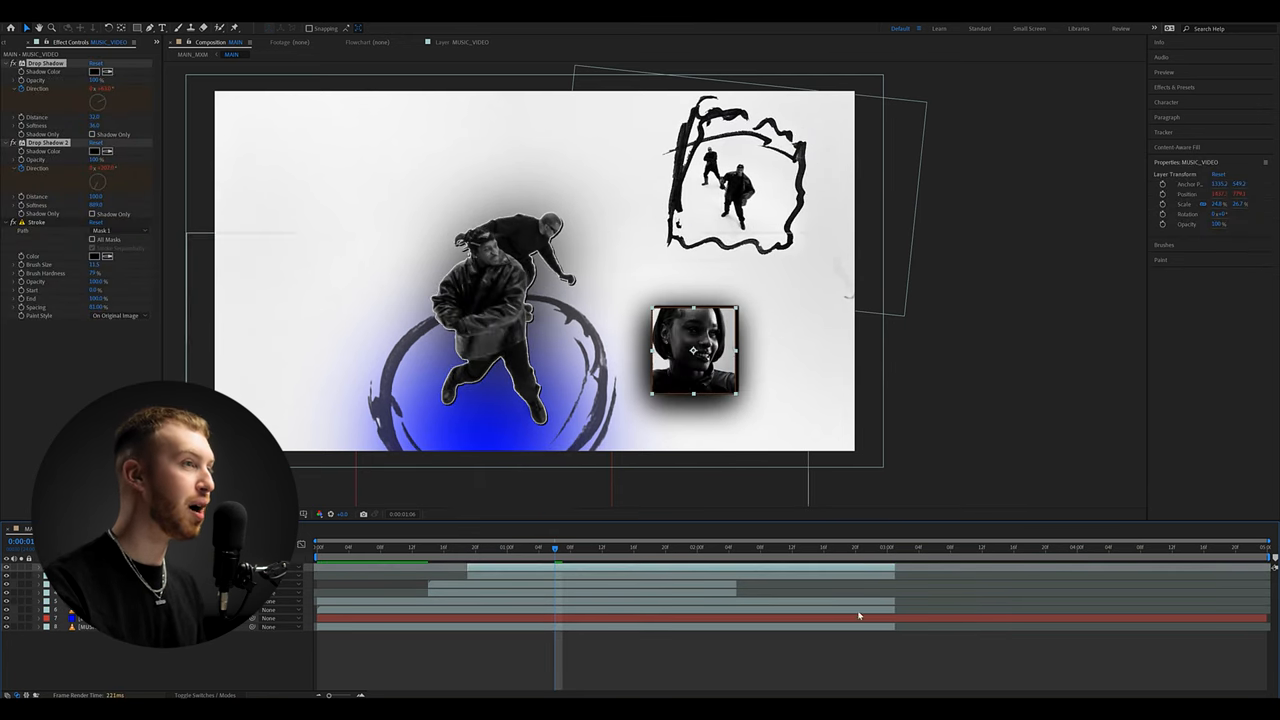
Step: Retime the inset clip in the timeline so it shows a dancer's face close-up
left_click_drag(694, 350, 760, 316)
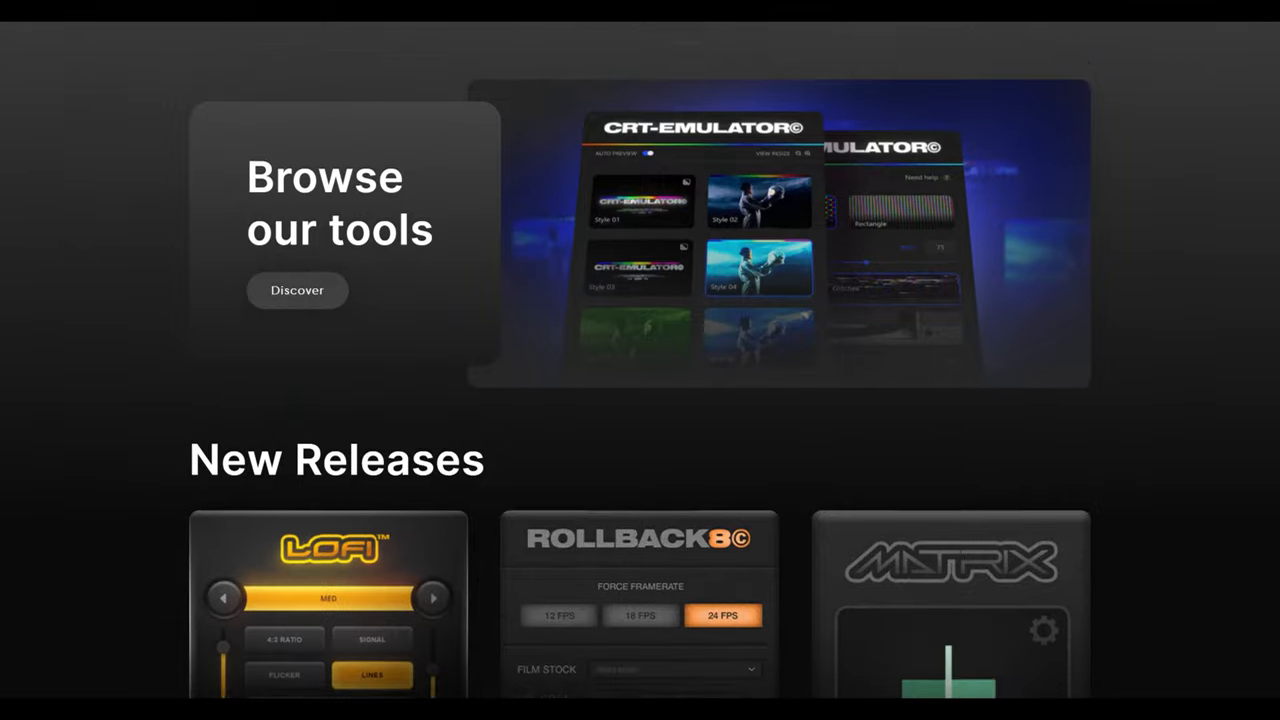
Step: Scroll down the MXM homepage to the New Releases section
scroll("down", 3)
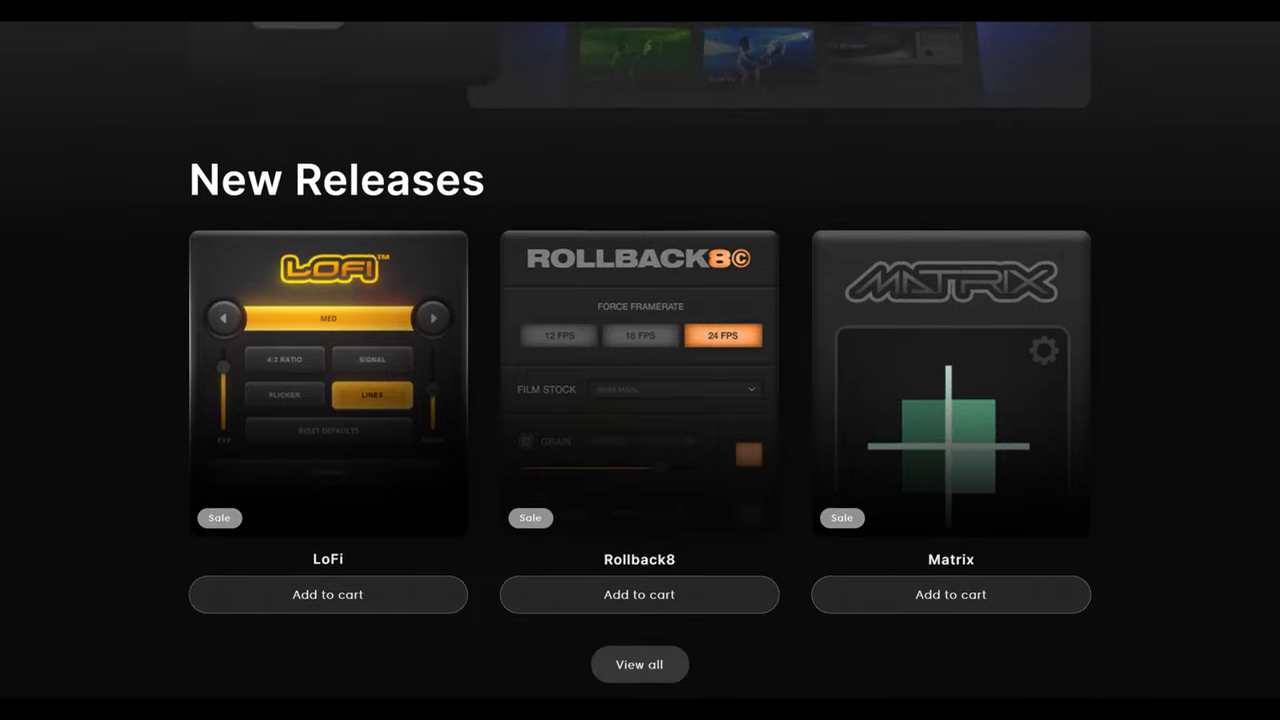